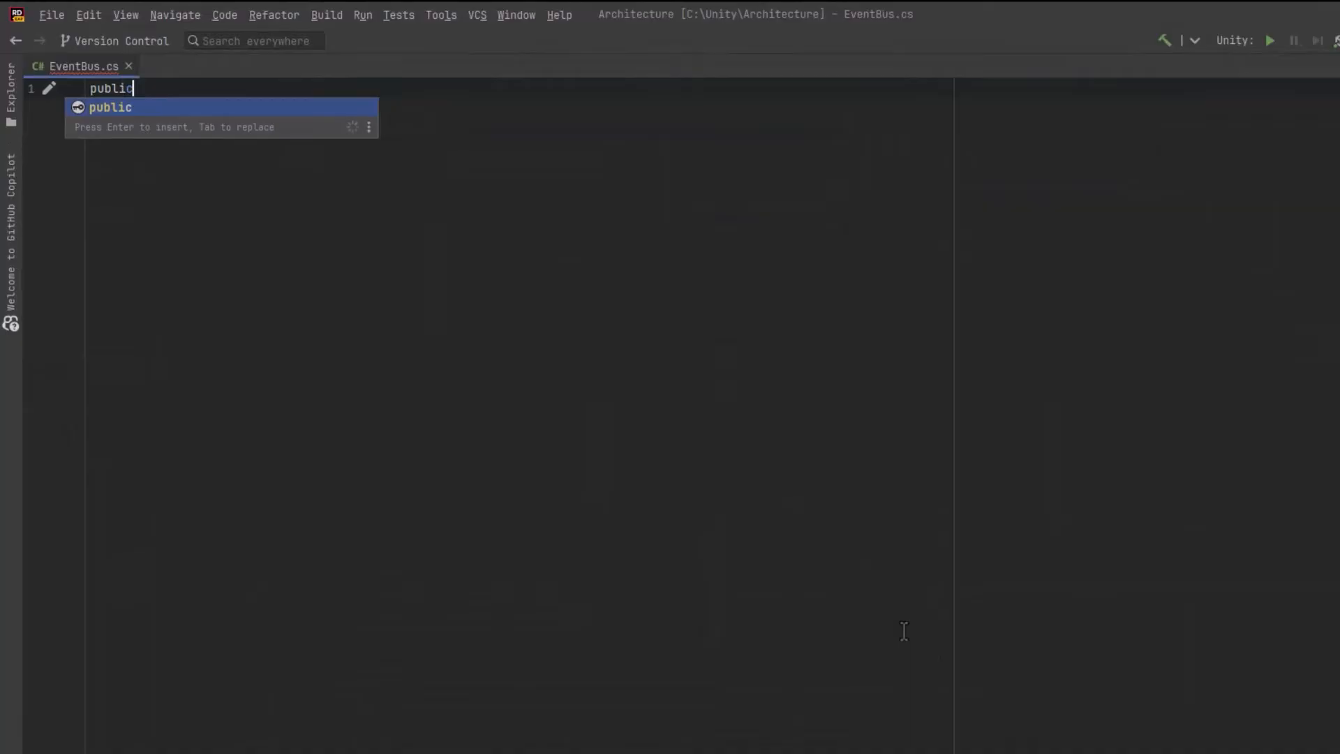
Step: Declare an empty IEvent interface and begin the internal IEventBinding<T> interface in EventBus.cs
text(interface IEvent {})
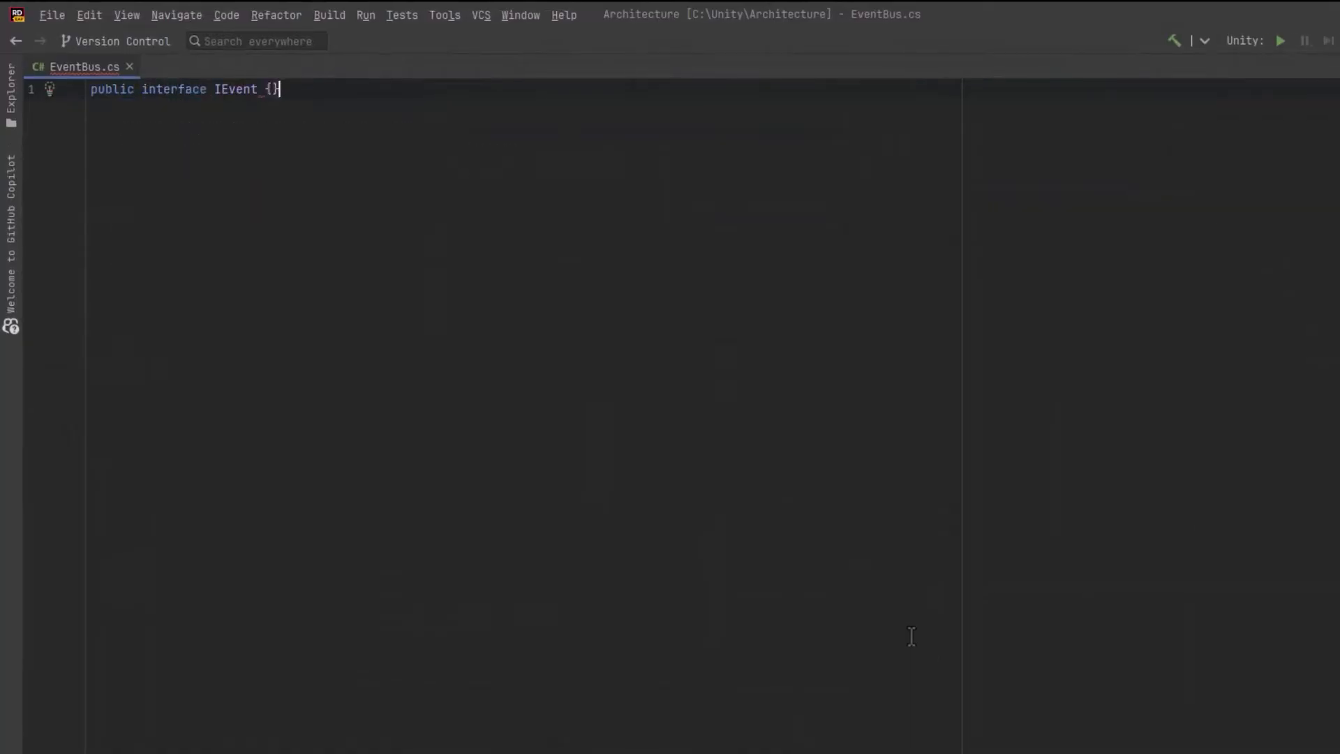
text(internal interface IEventBinding<T> {)
click(254, 188)
text(public Action<T> OnEvent { get; set; )
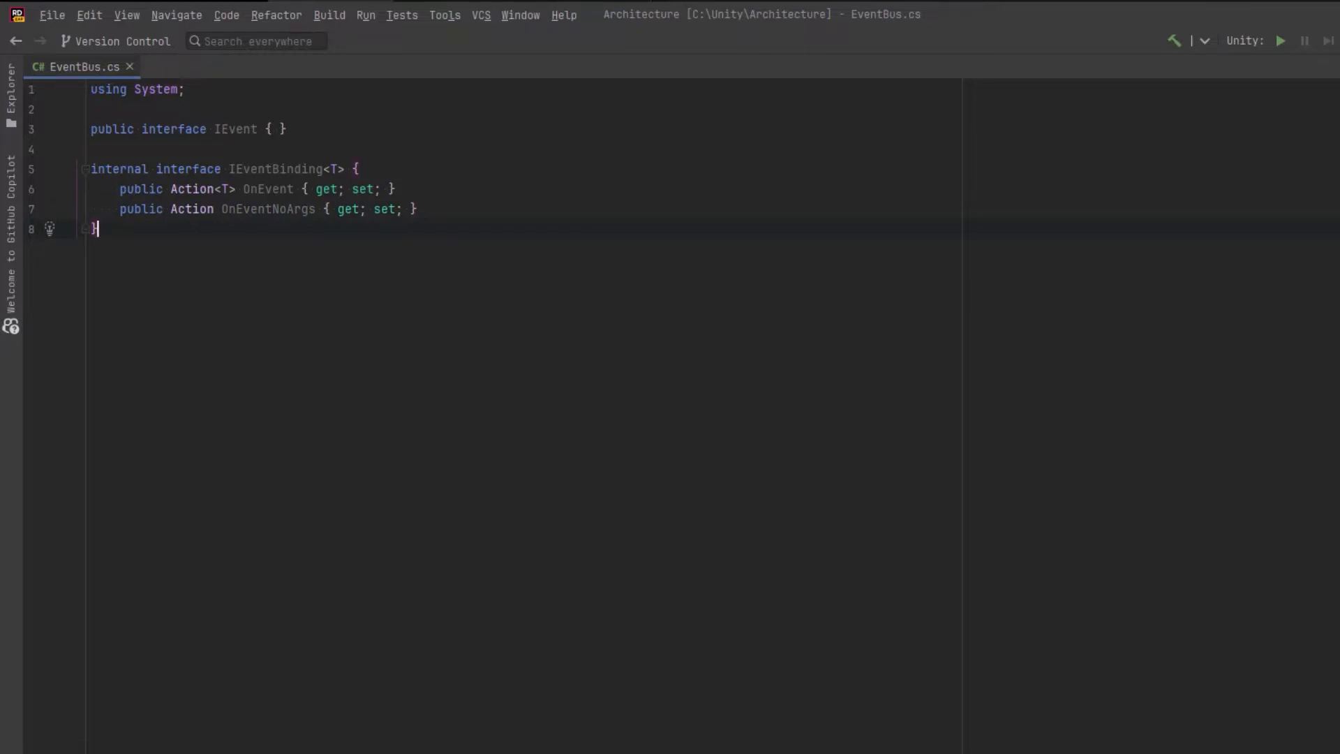
Step: Declare public class EventBinding<T> : IEventBinding<T> where T : IEvent with Action<T> fields
text(public class EventBinding)
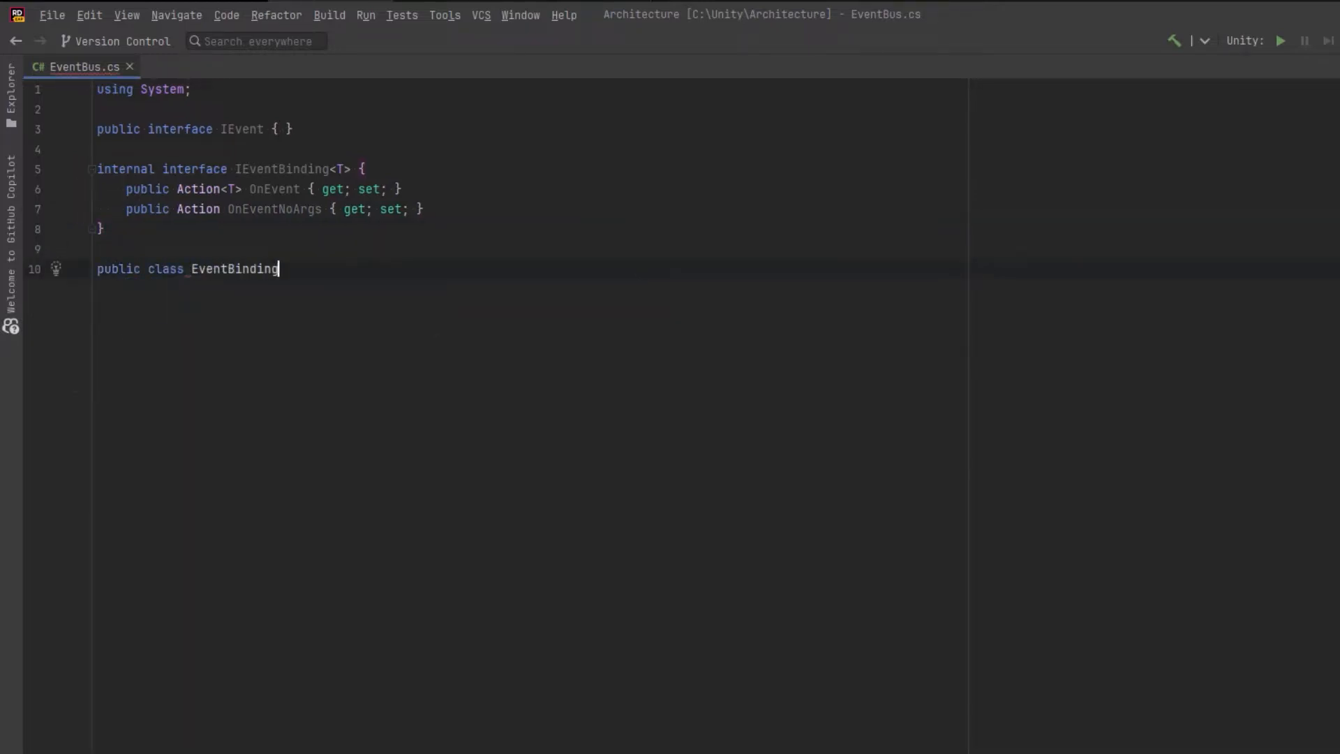
text(<T> : IEventBinding<T> where T : IEvent {)
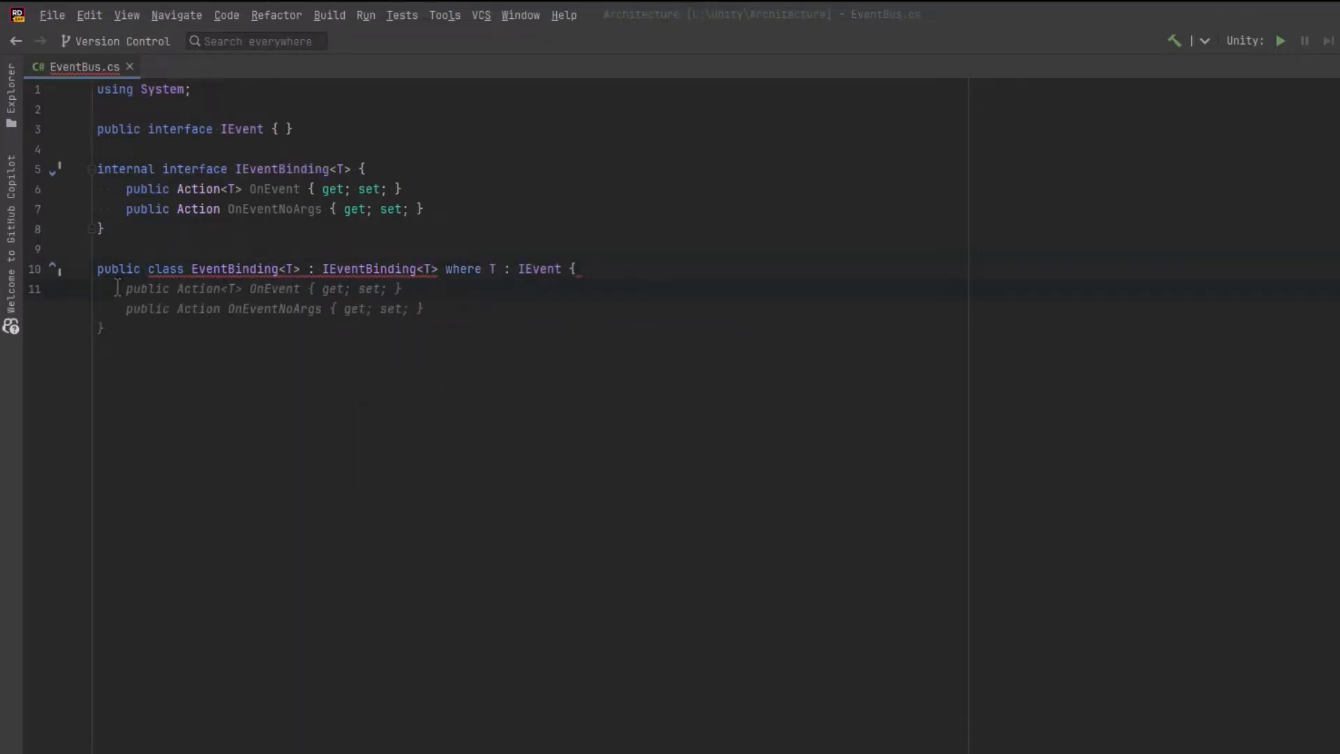
text(Action<T> onEvent;)
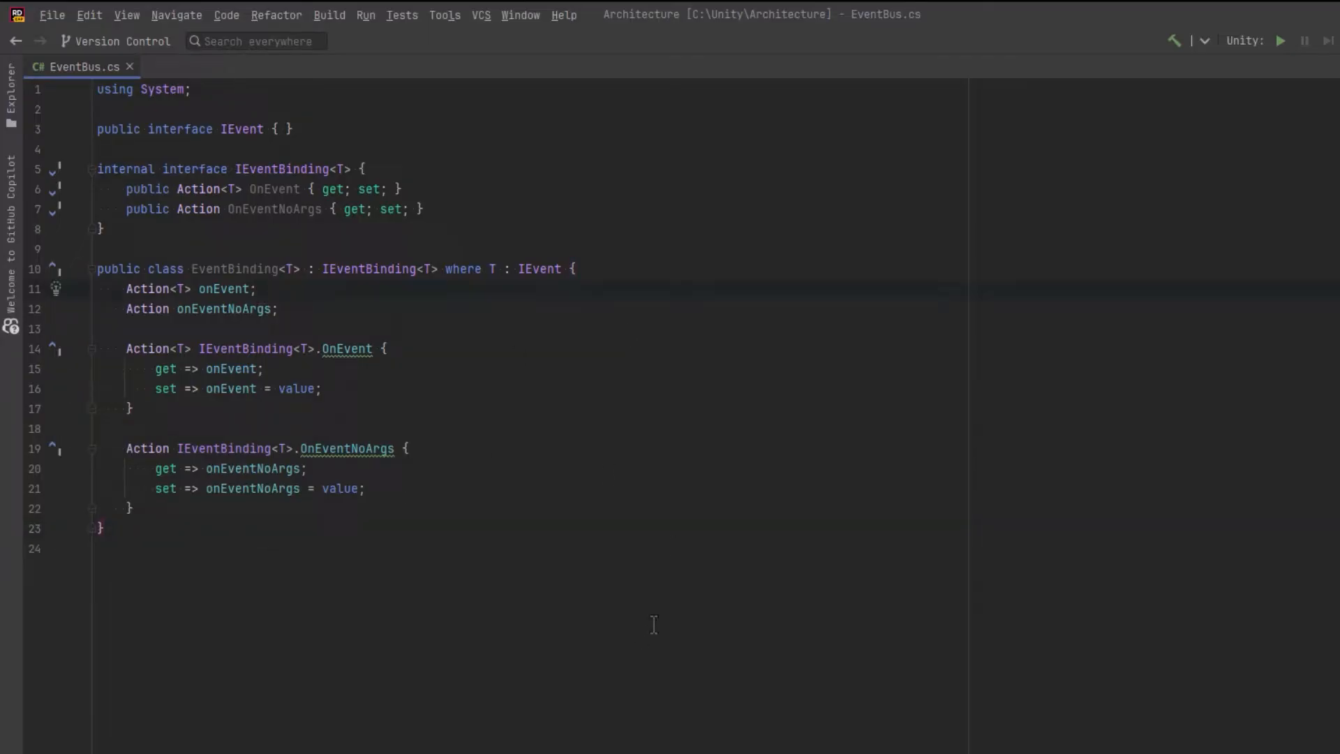
Step: Initialize onEvent and onEventNoArgs to empty delegates, then rewrite them as () => lambdas
text(=)
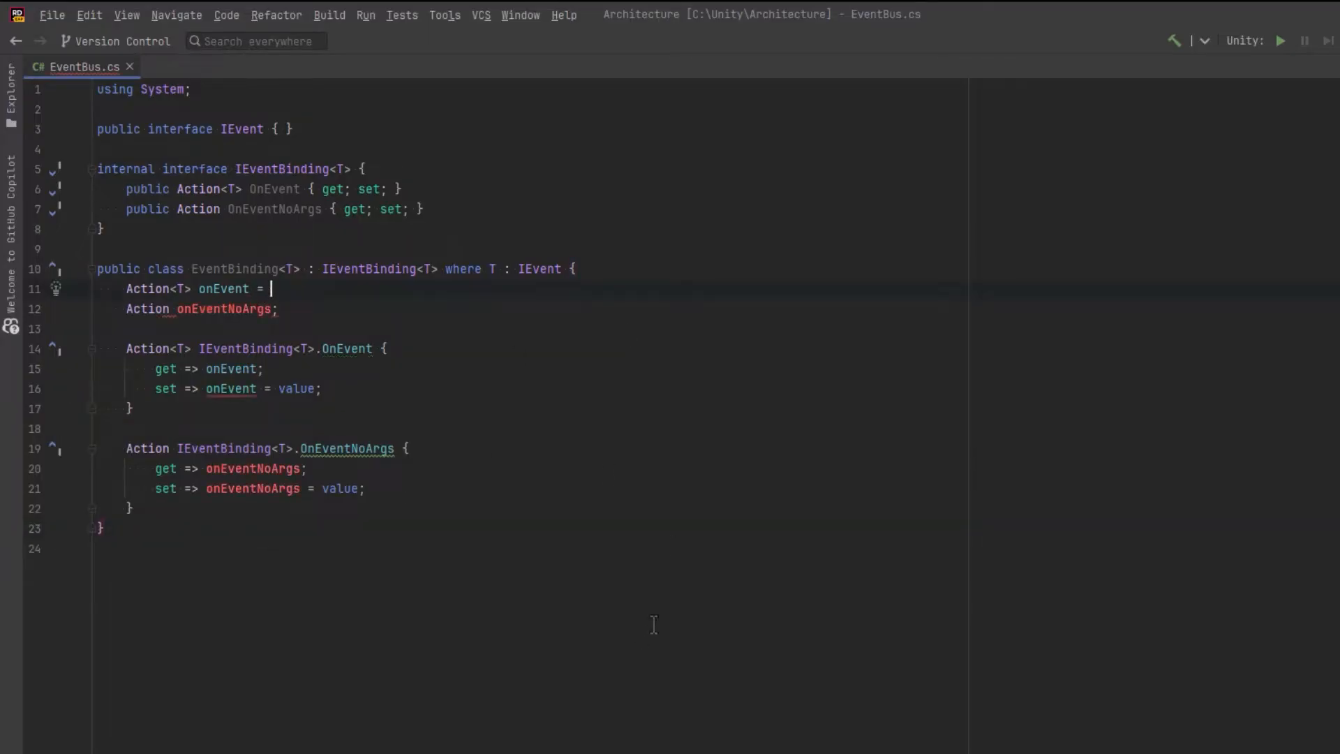
text(delegate { };)
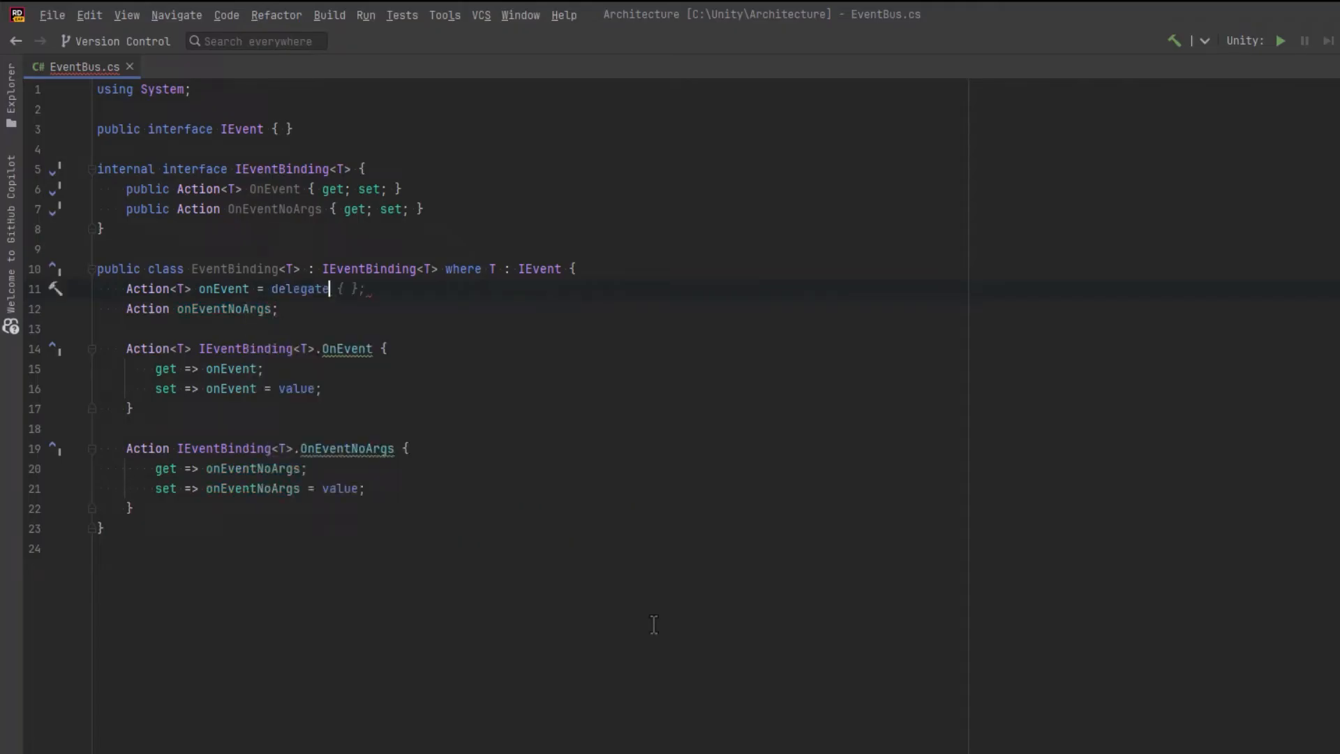
text((T _))
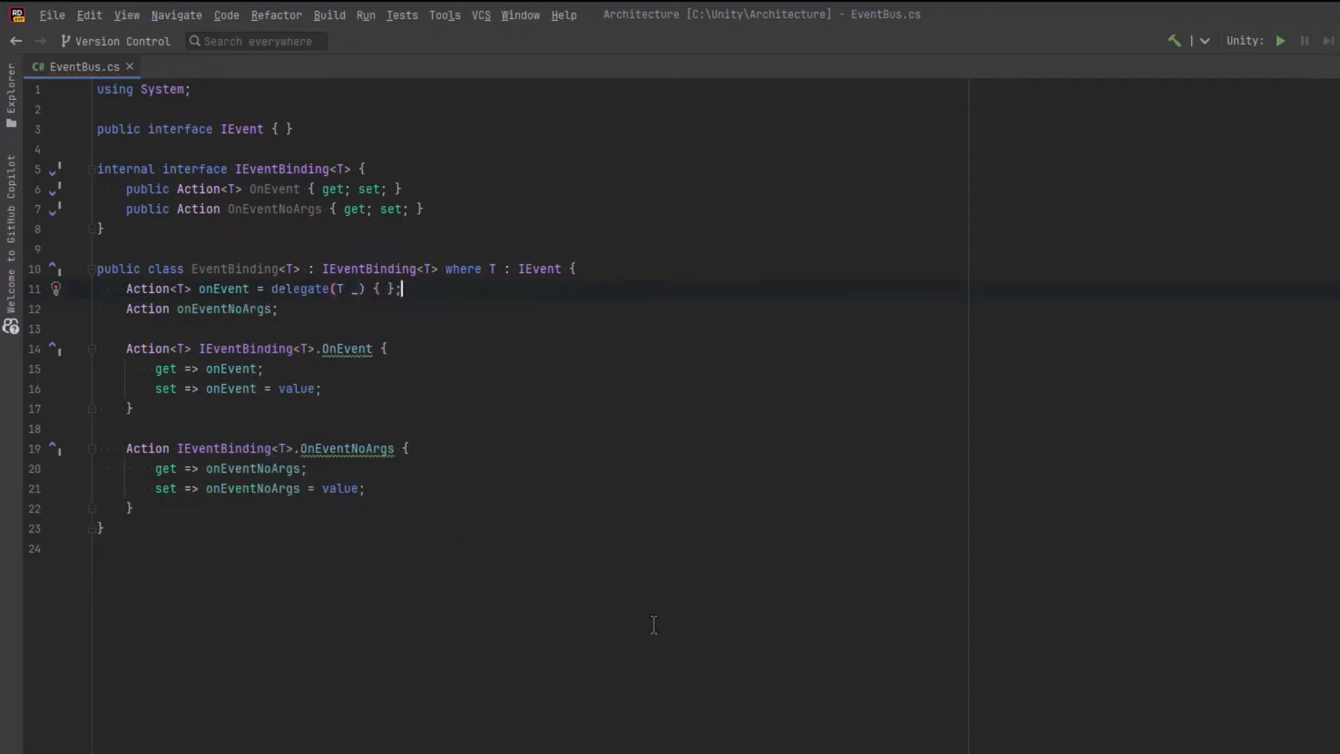
text(= delegate { };)
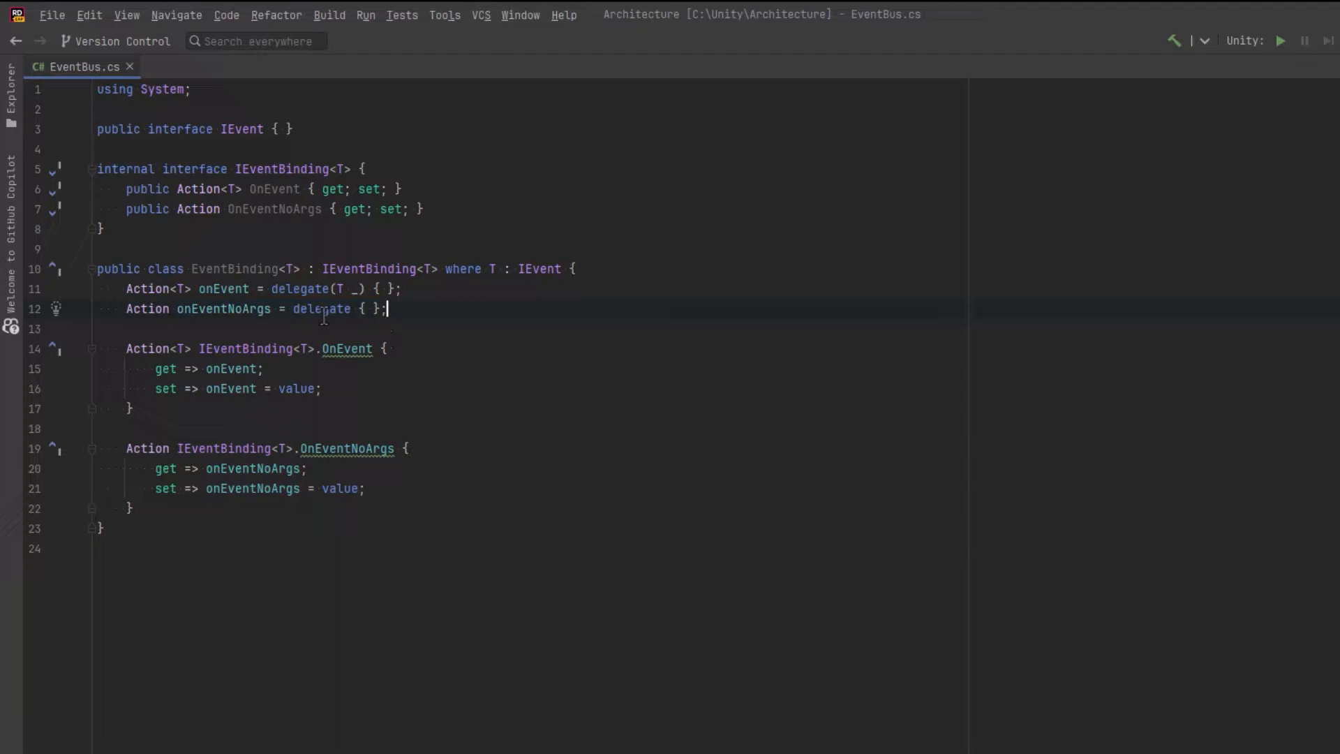
double_click(313, 287)
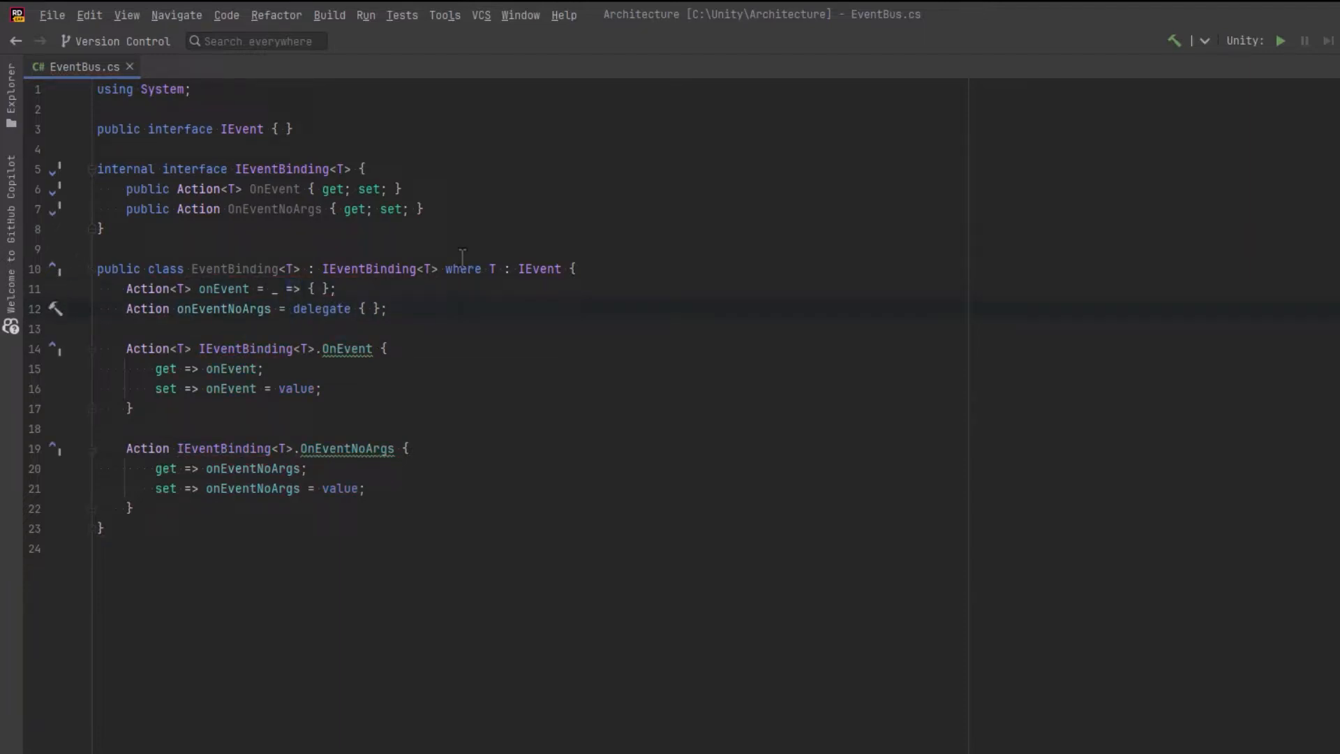
text(() =>)
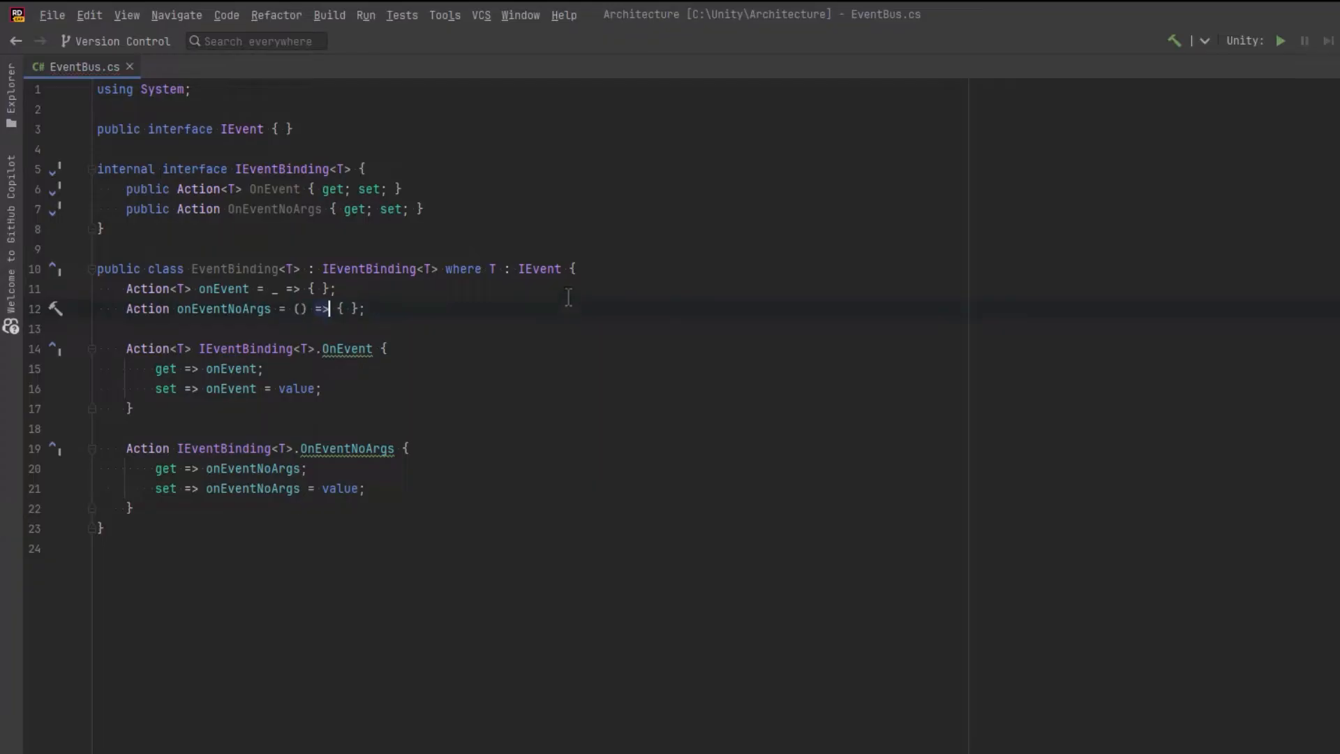
Step: Write EventBinding constructors assigning the passed onEvent action to the field
text(public EventBinding(Action<T>)
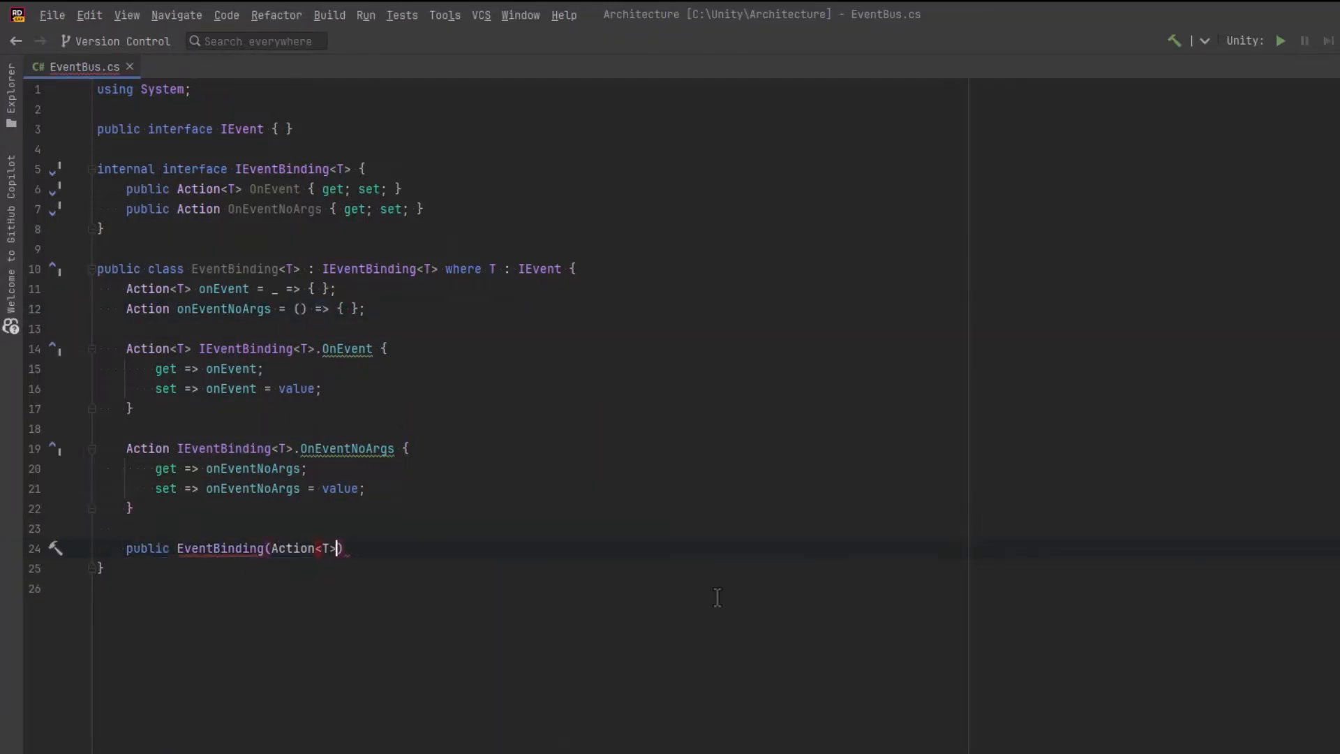
text(onEvent) {)
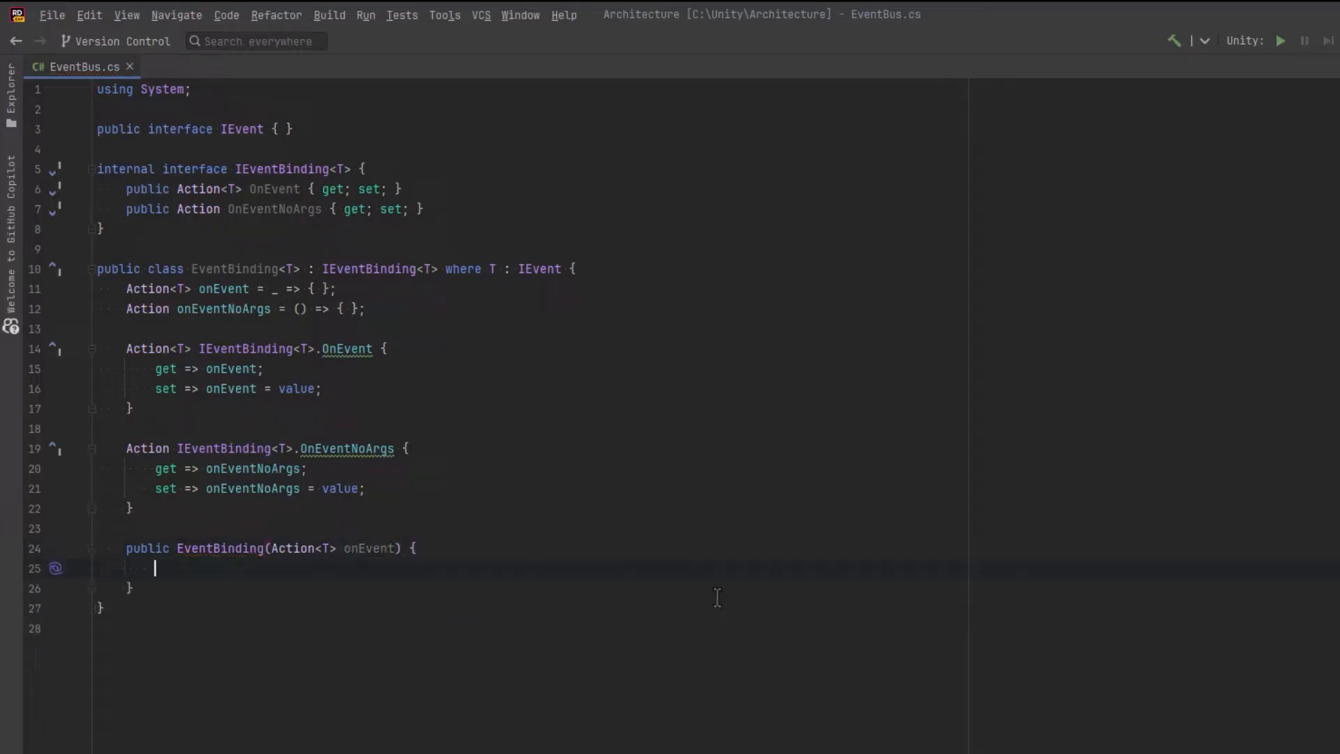
text(this.onEvent = onEvent;)
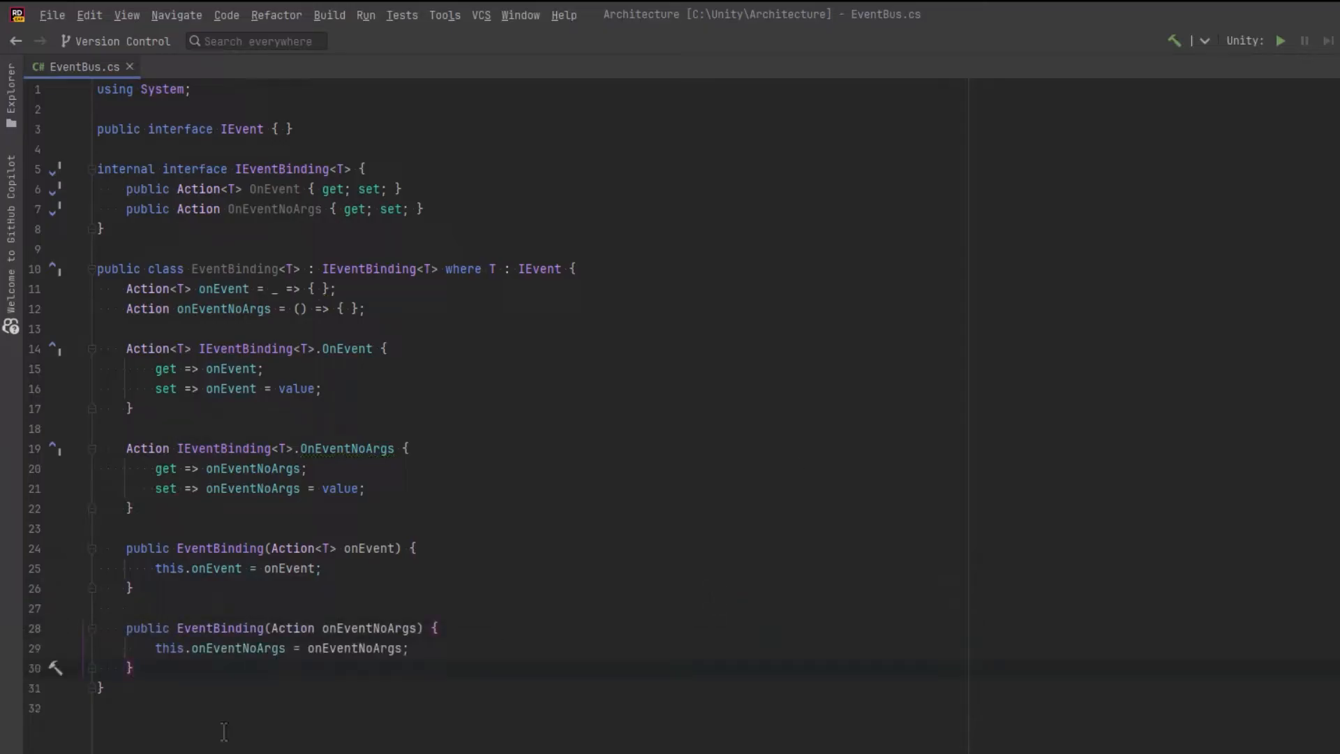
mouse_move(219, 508)
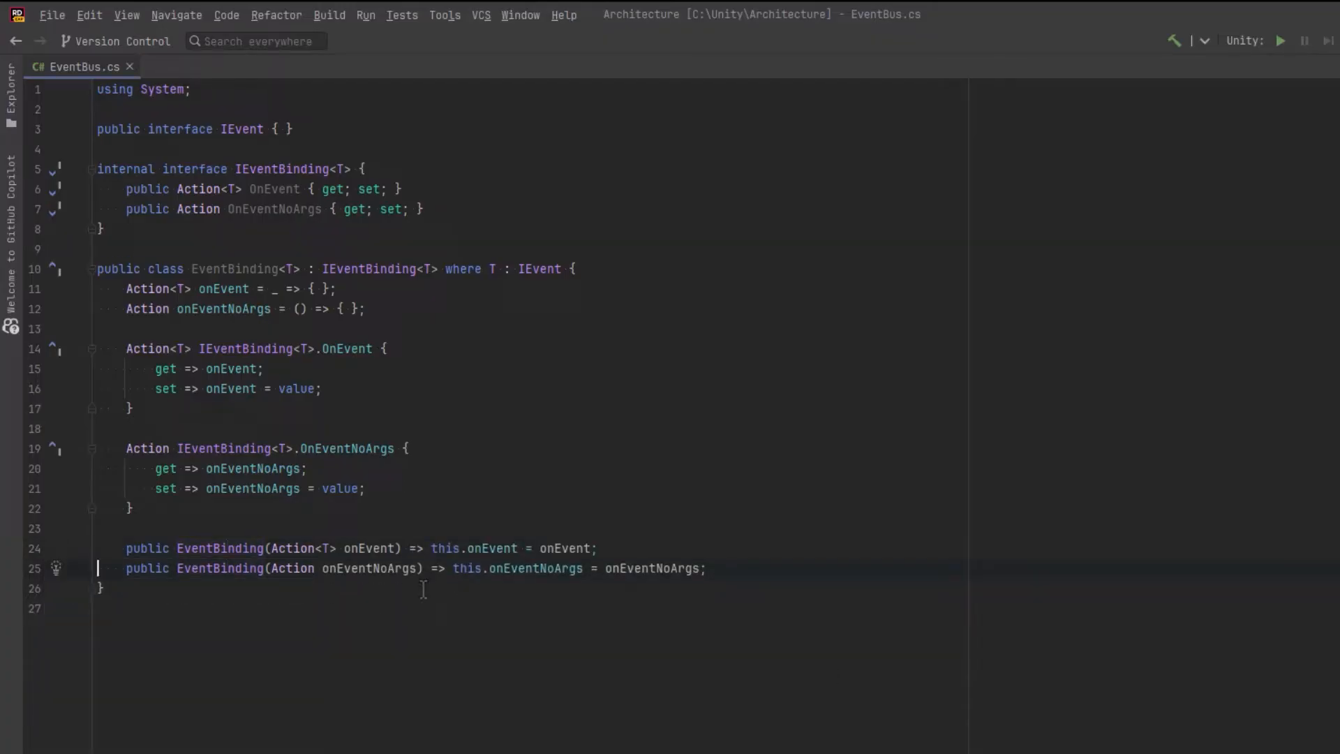
mouse_move(1041, 649)
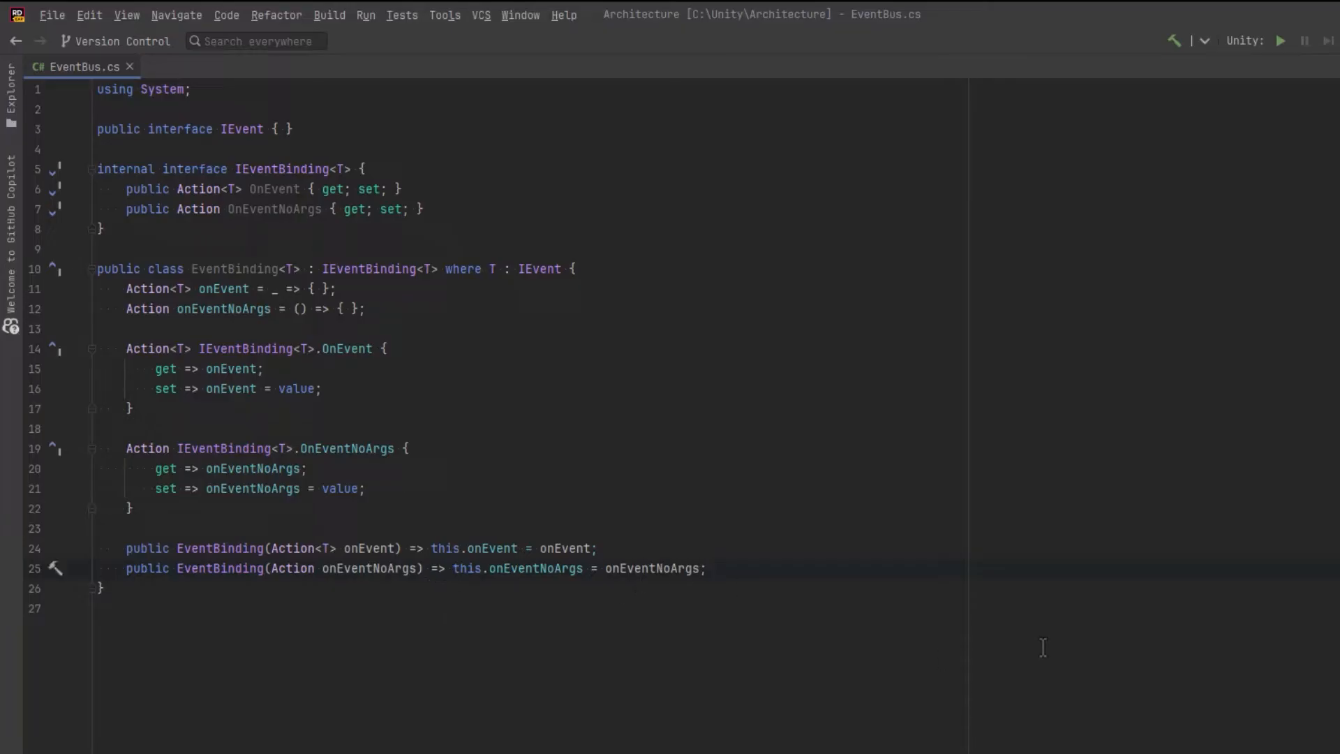
Step: Add expression-bodied Add and Remove methods for both Action and Action<T> callbacks
text(public void Add()
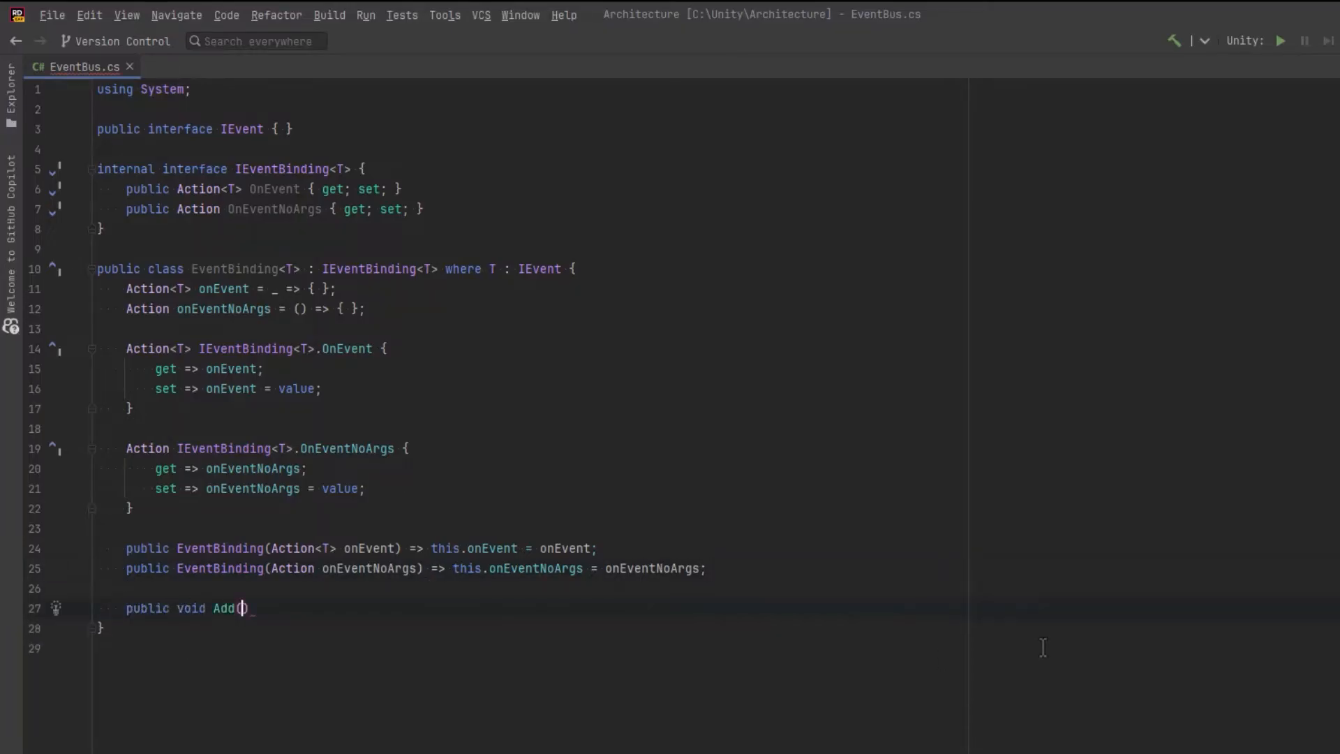
text(Action onEvent)
text(public void R)
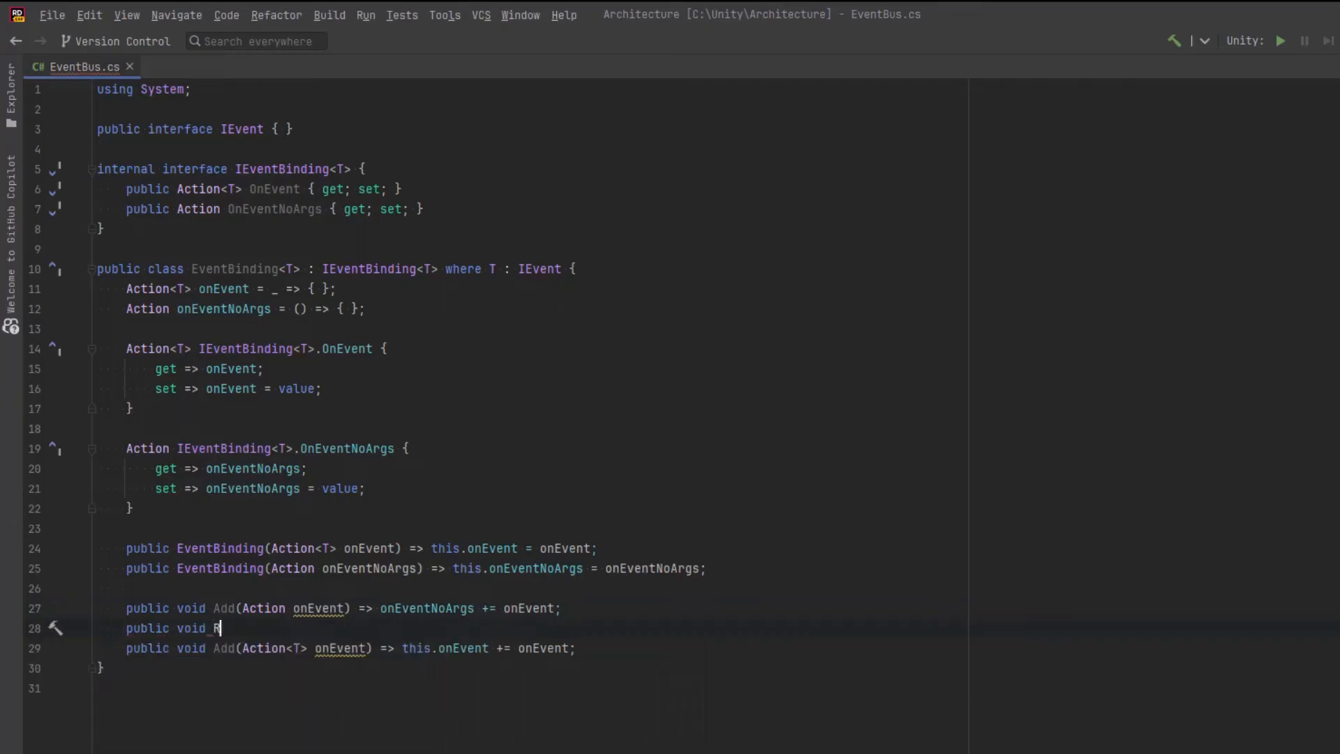
text(emove(Action onEvent) => onEventNoArgs -= onEvent;)
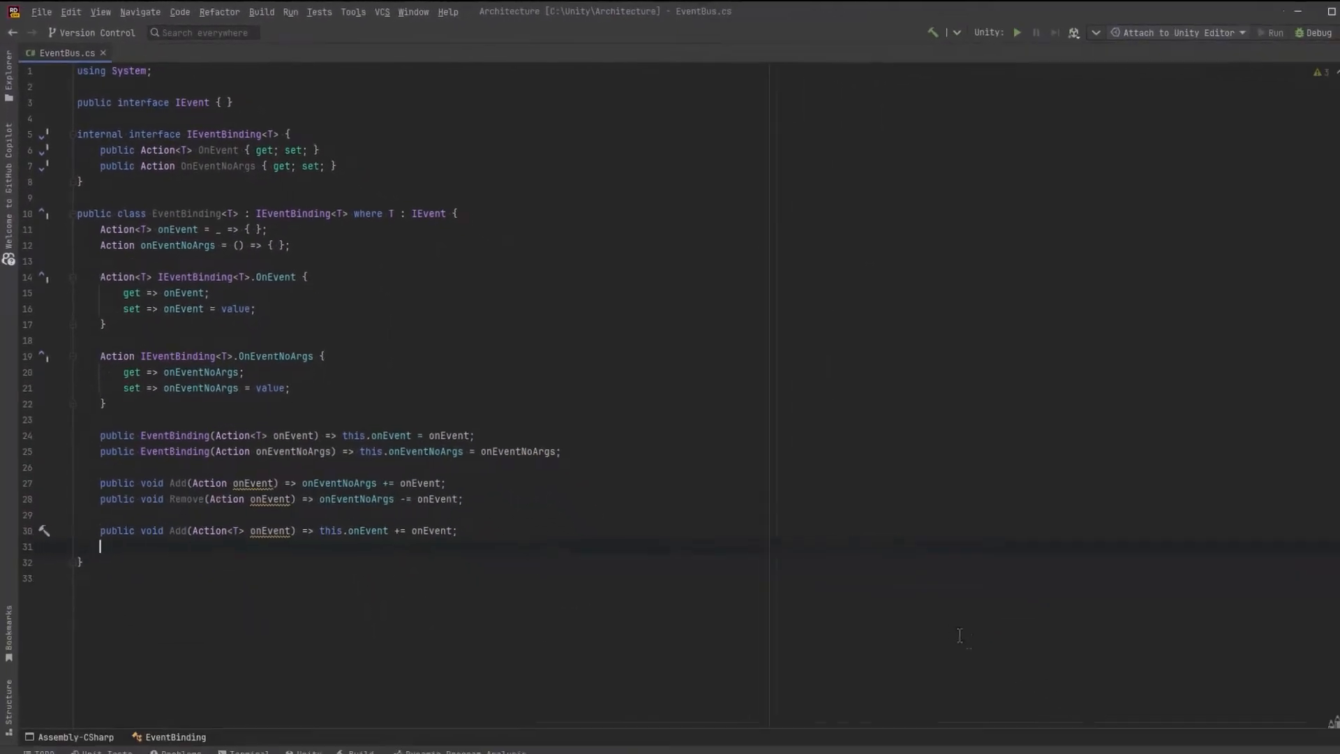
text(public void Remove(Action<T> onEvent) => this.onEvent -= onEvent;)
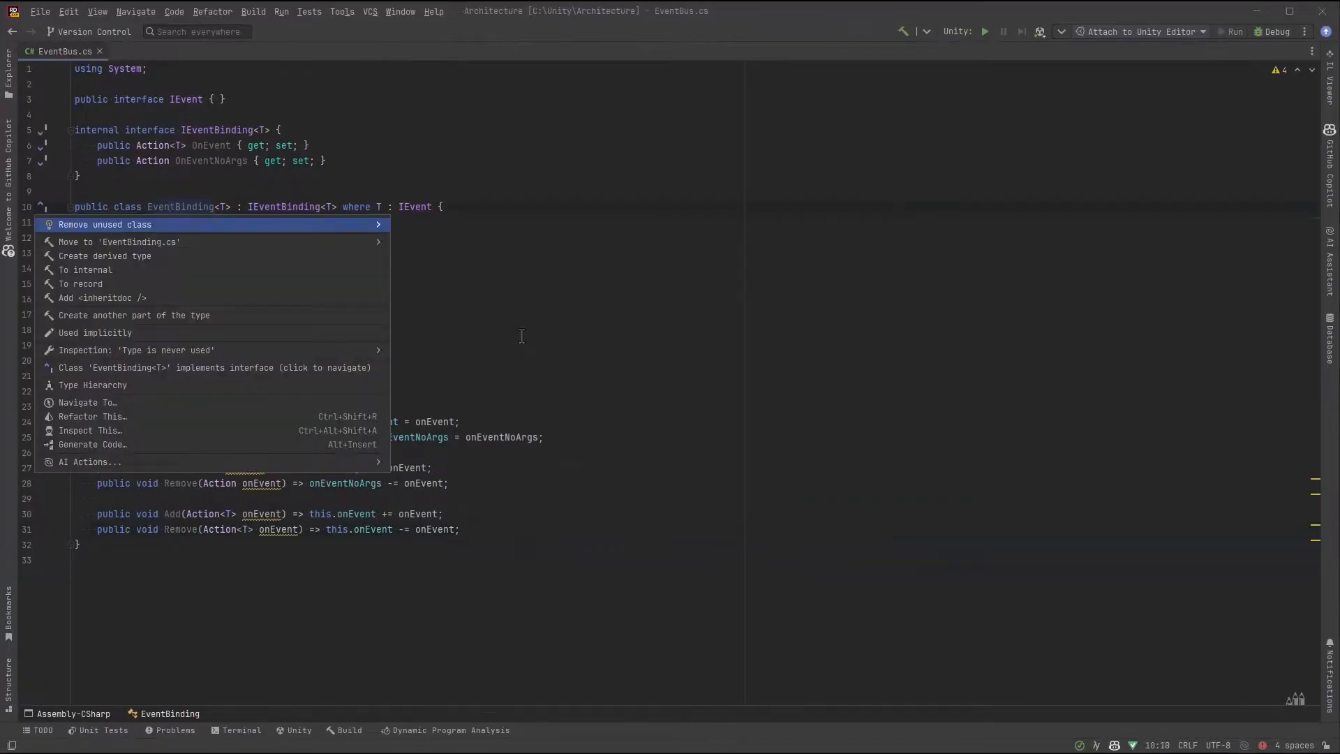
Step: Move EventBinding<T> to its own EventBinding.cs file and bring IEventBinding<T> over from EventBus.cs
click(108, 242)
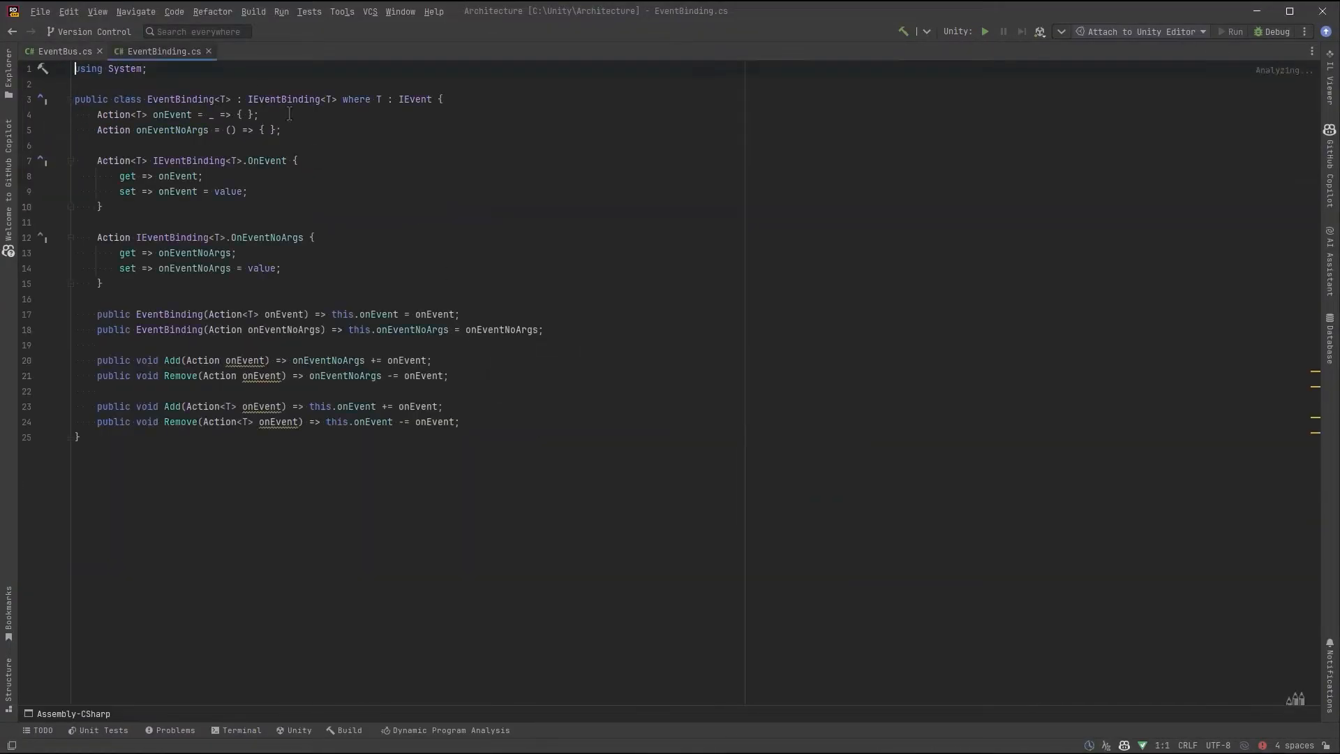
click(59, 50)
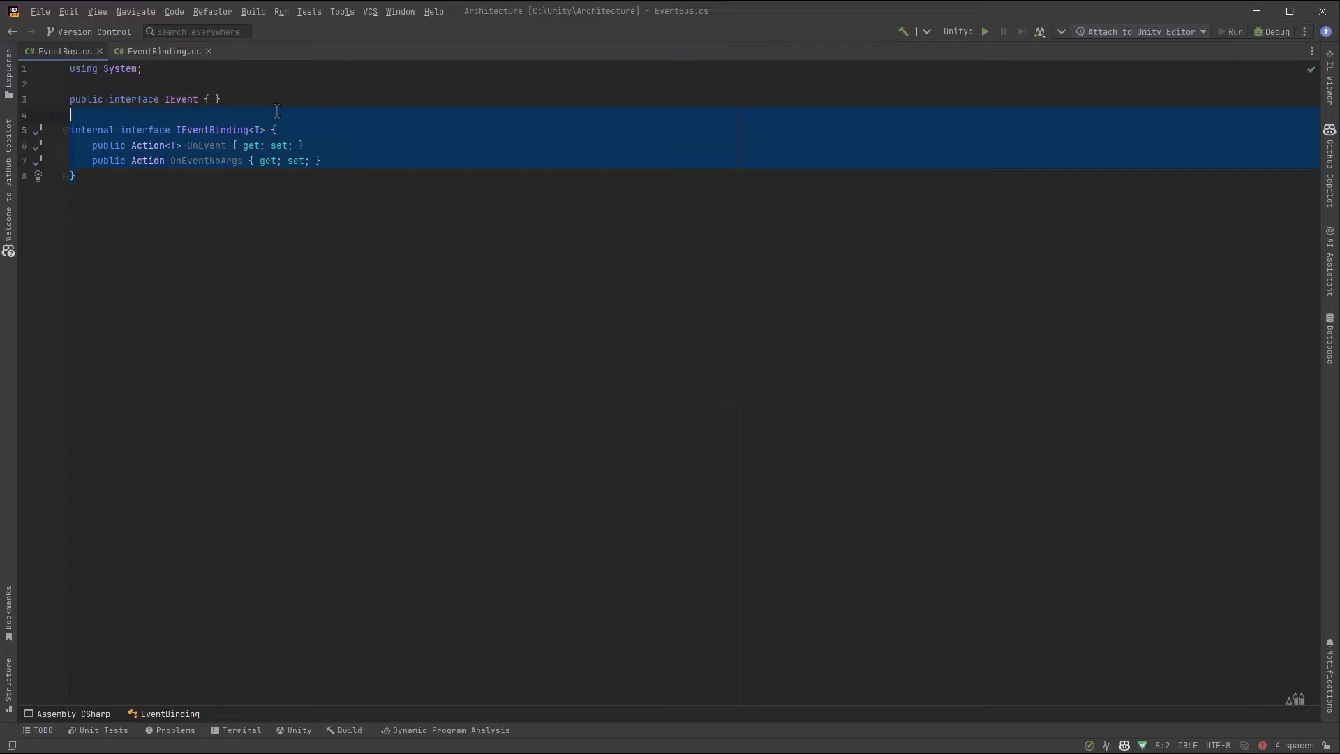
click(162, 50)
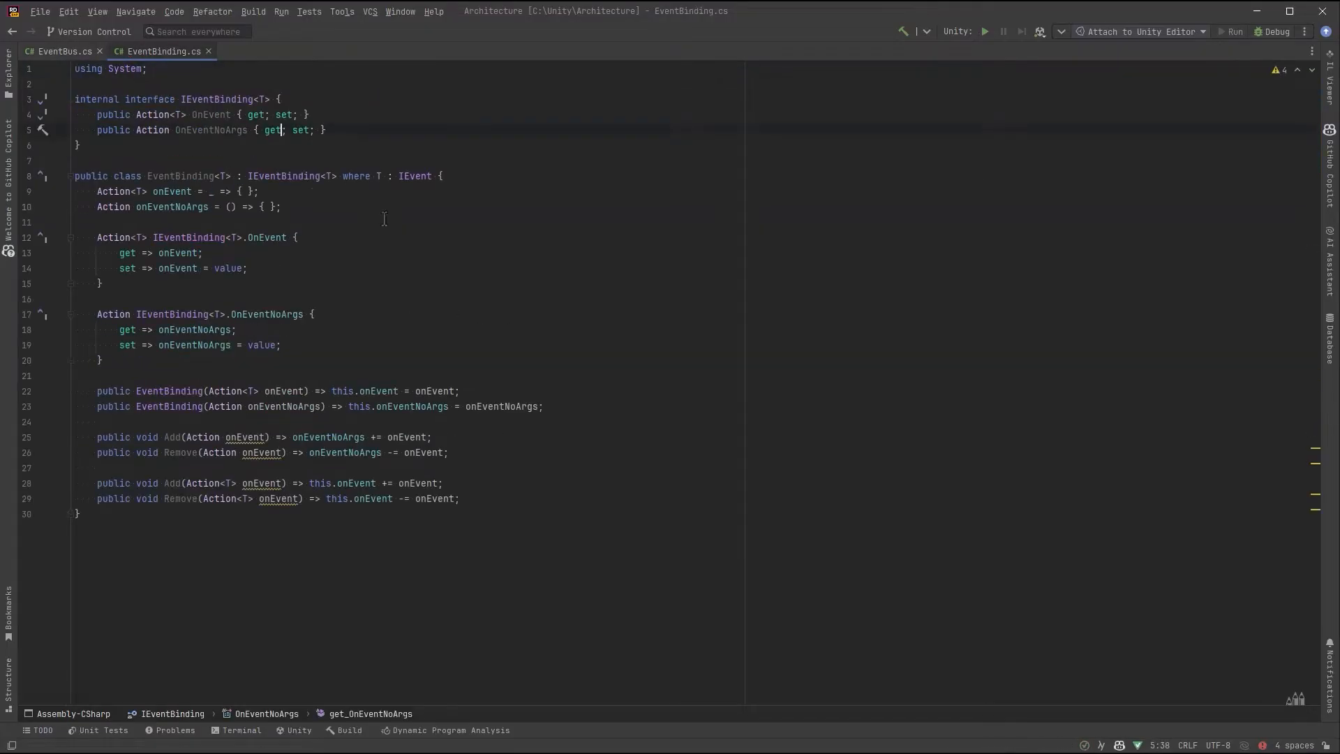
mouse_move(53, 55)
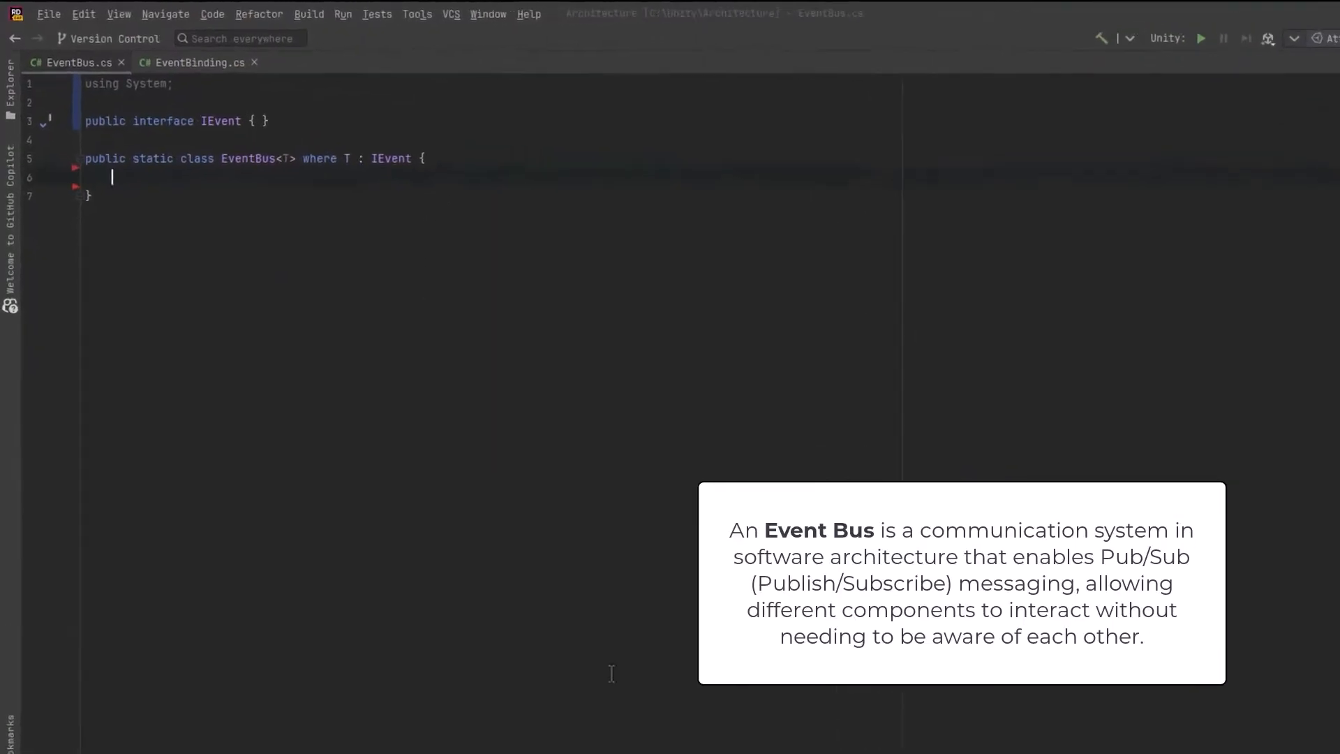
Step: Give EventBus<T> a static readonly HashSet of bindings with using System.Collections.Generic
text(static readonl)
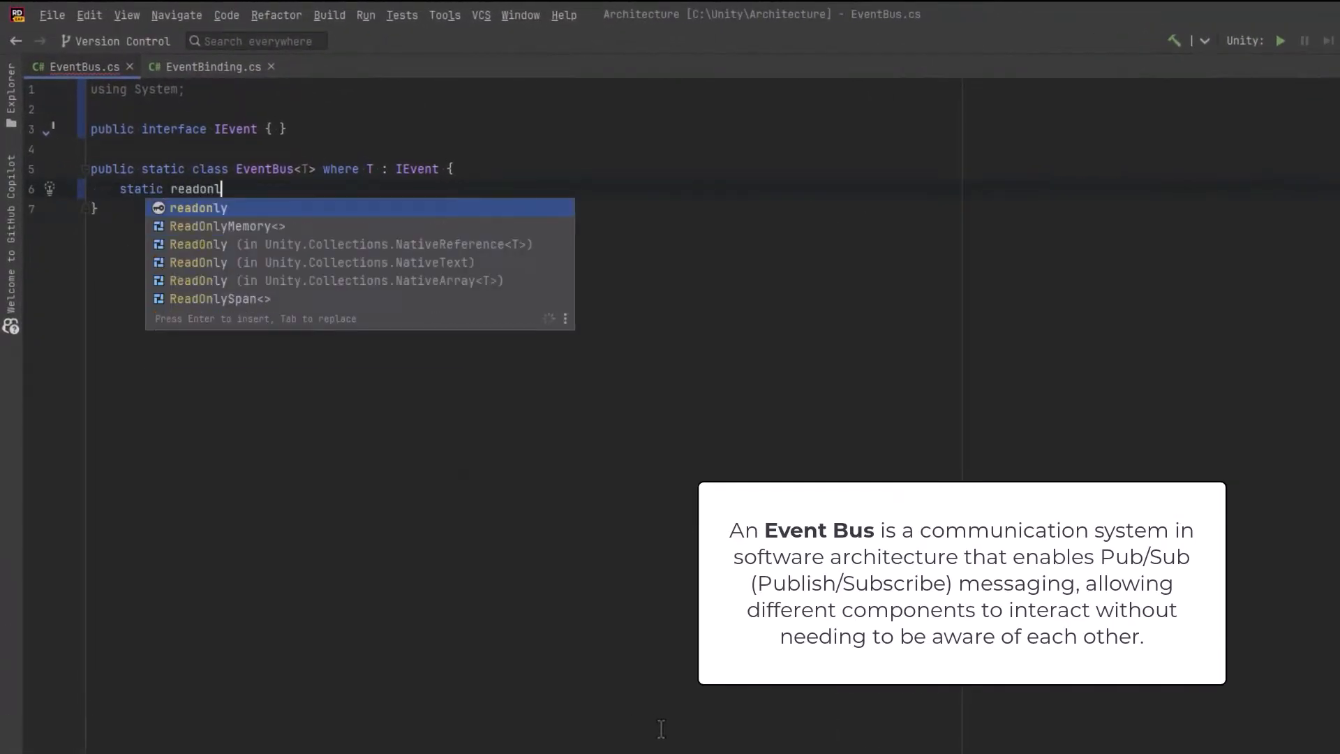
text(HashSet<IEventBinding<T>> bindings = new HashSet<IEventBinding<T>>();)
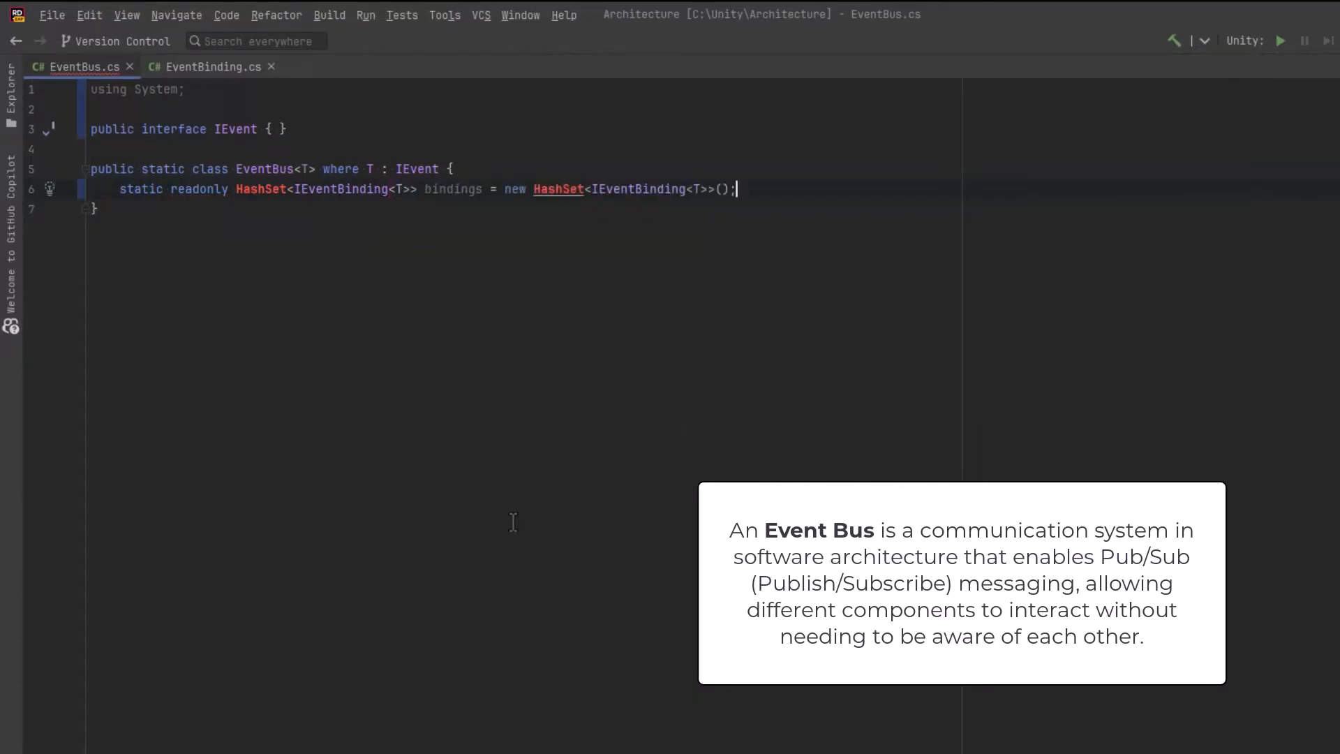
text(using System.Collections.Generic;)
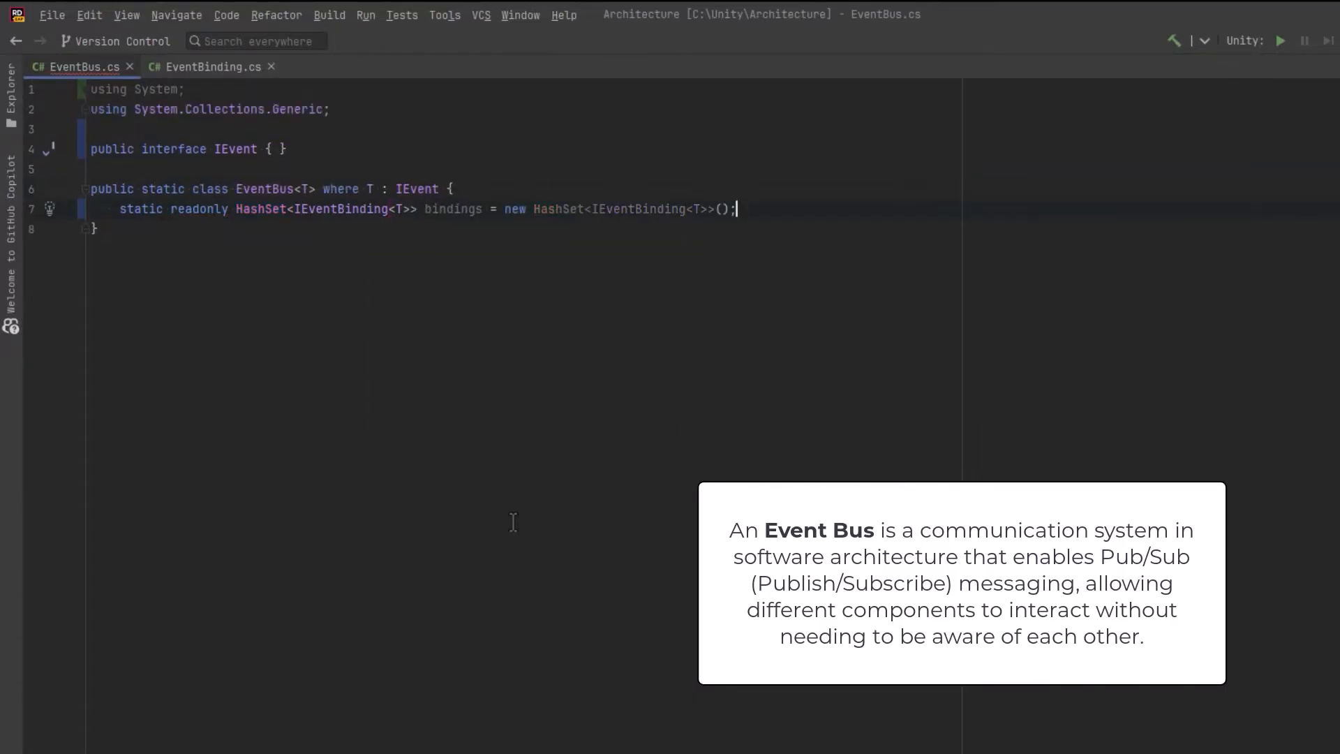
Step: Write static Register and Deregister methods adding and removing an EventBinding<T> from bindings
text(public st)
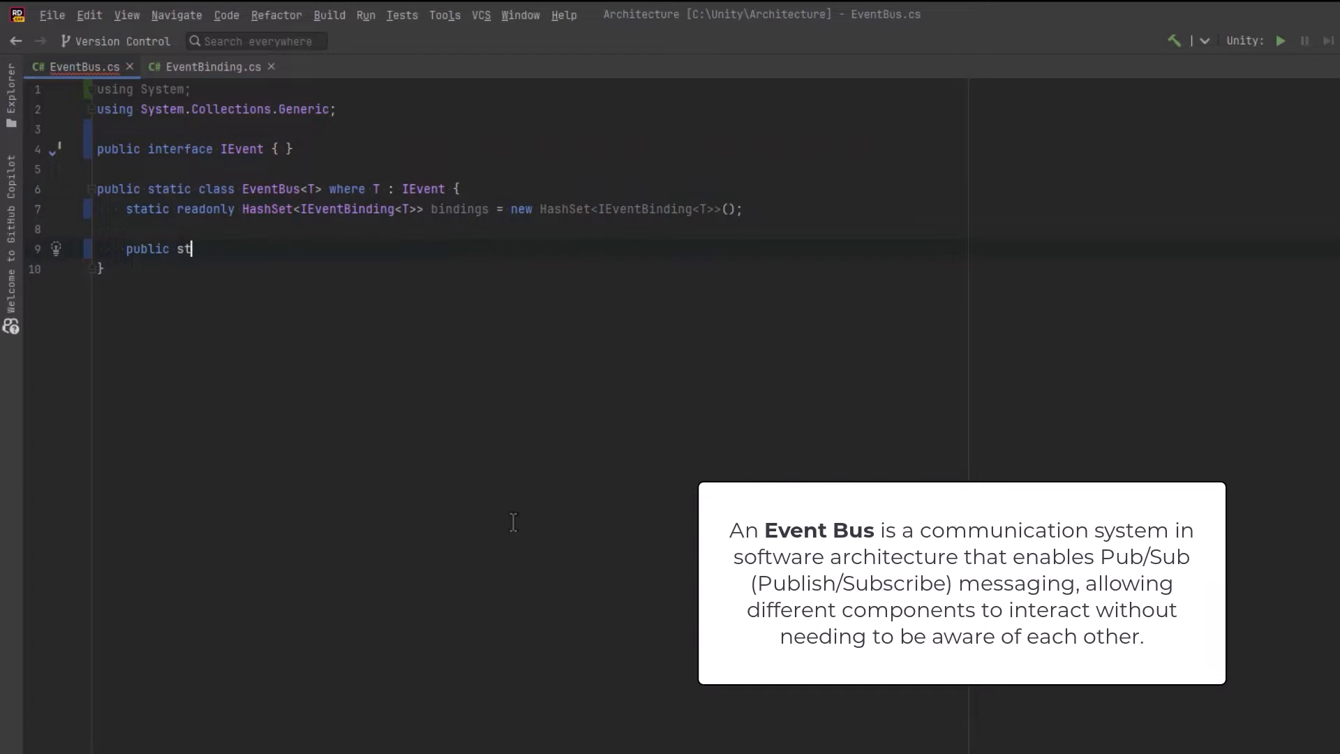
text(atic void Register(EventBinding<T>))
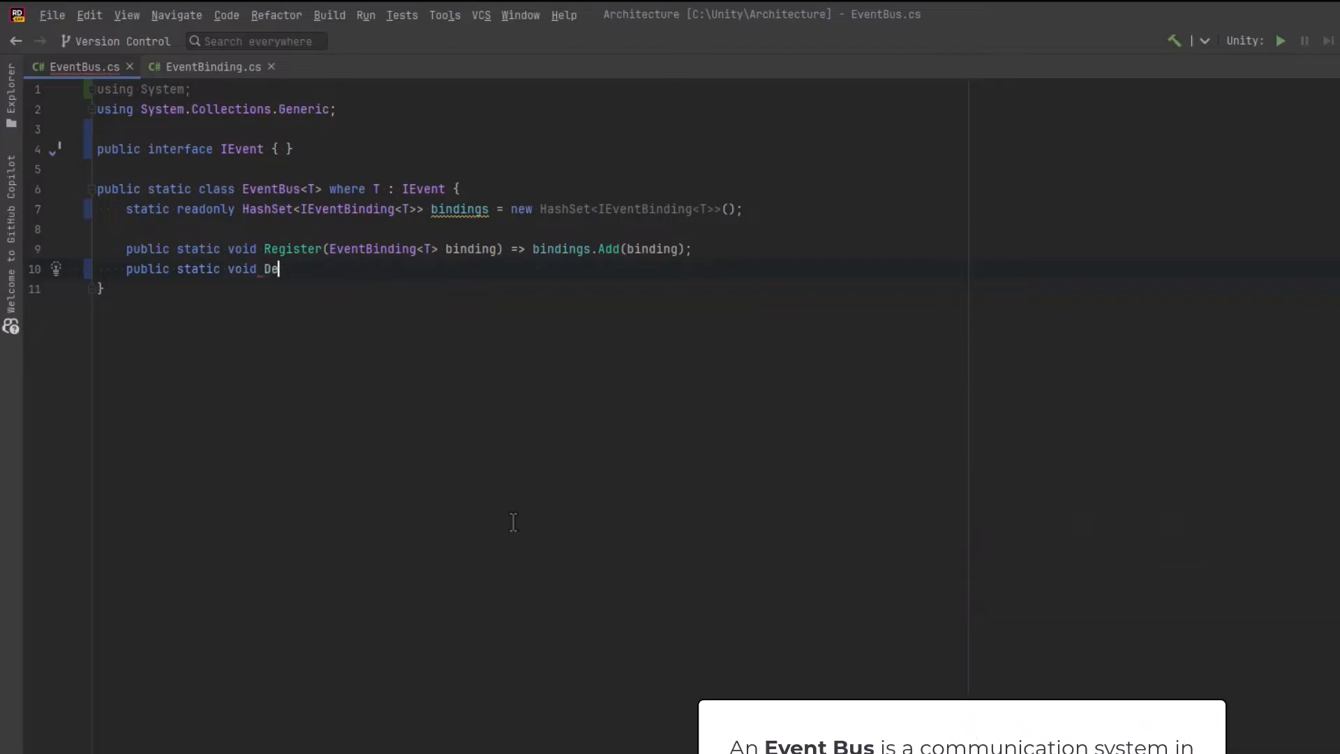
text(register(EventBinding<T> binding) => bindings.Remove(binding);)
text(public static void Raise(T @event)
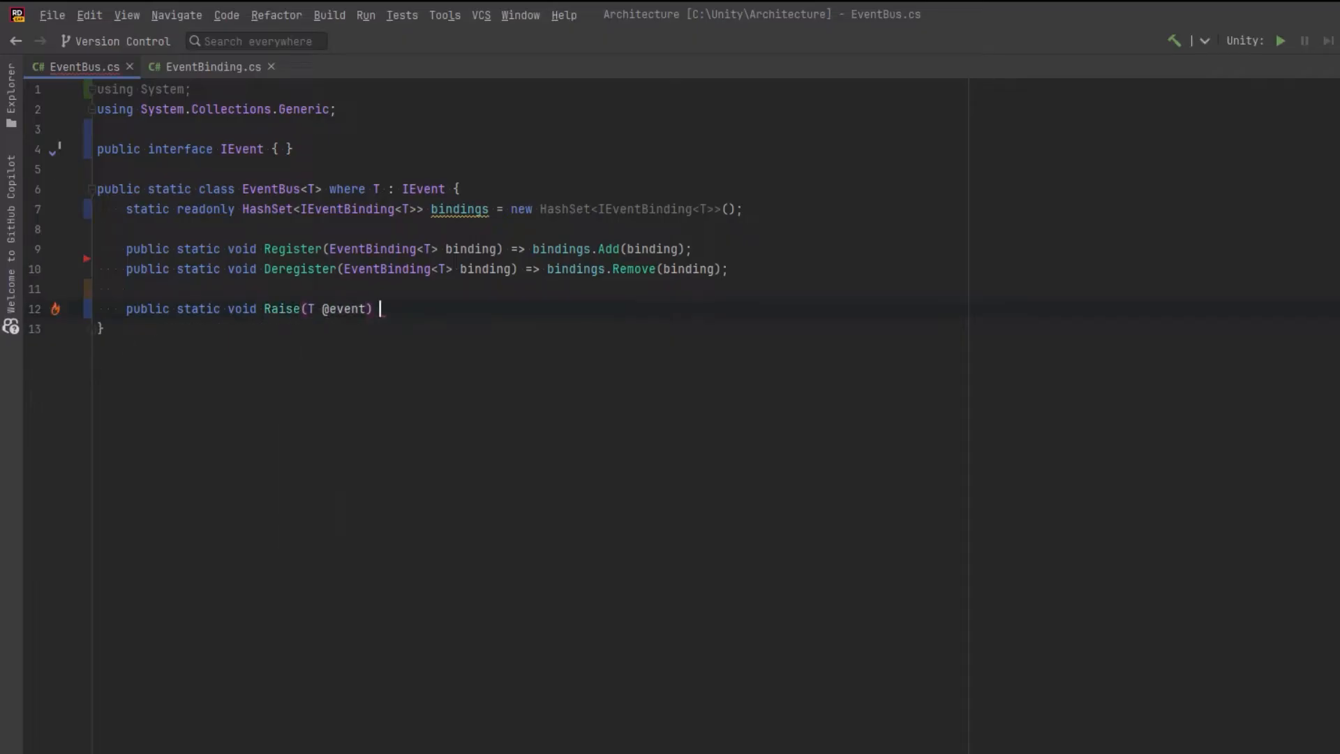
Step: Write Raise looping over bindings and invoking binding.OnEvent with the event
text({ for)
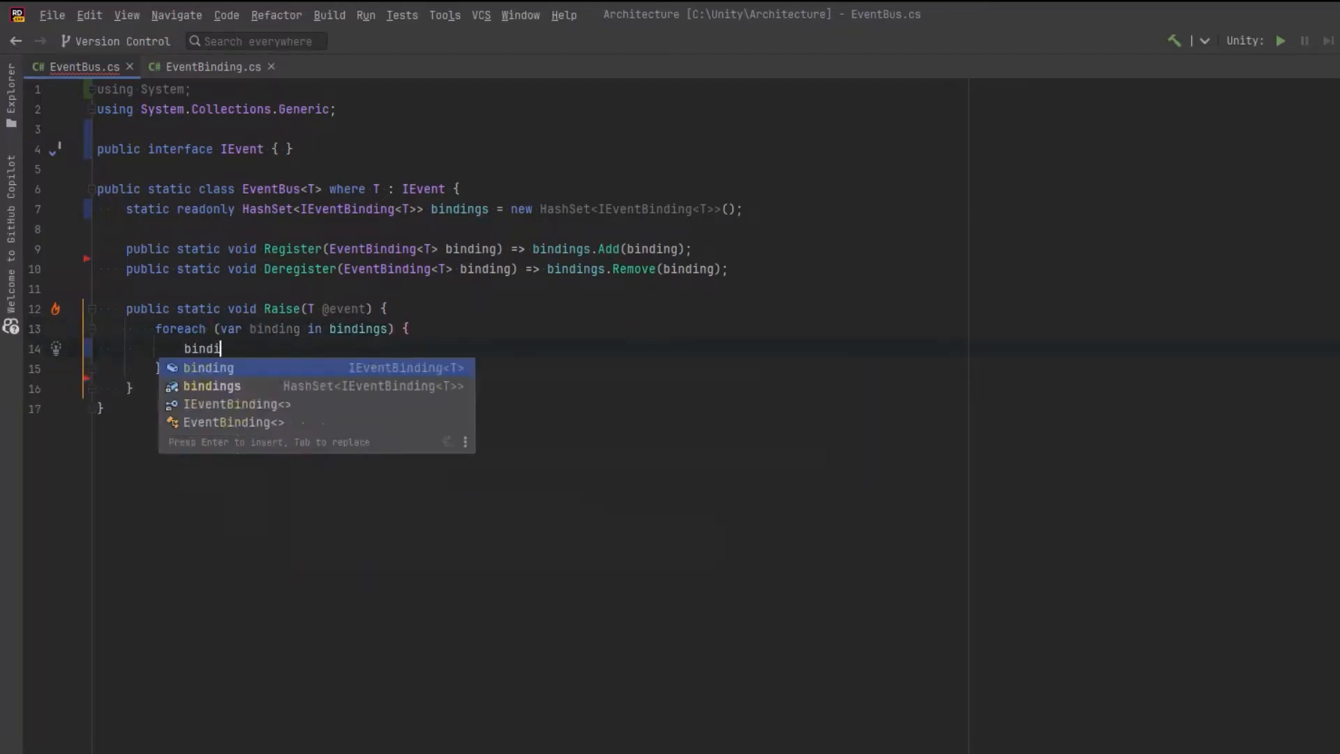
text(binding.OnEvent.Invoke(e);)
text(binding.OnEventNoArgs.Invoke();)
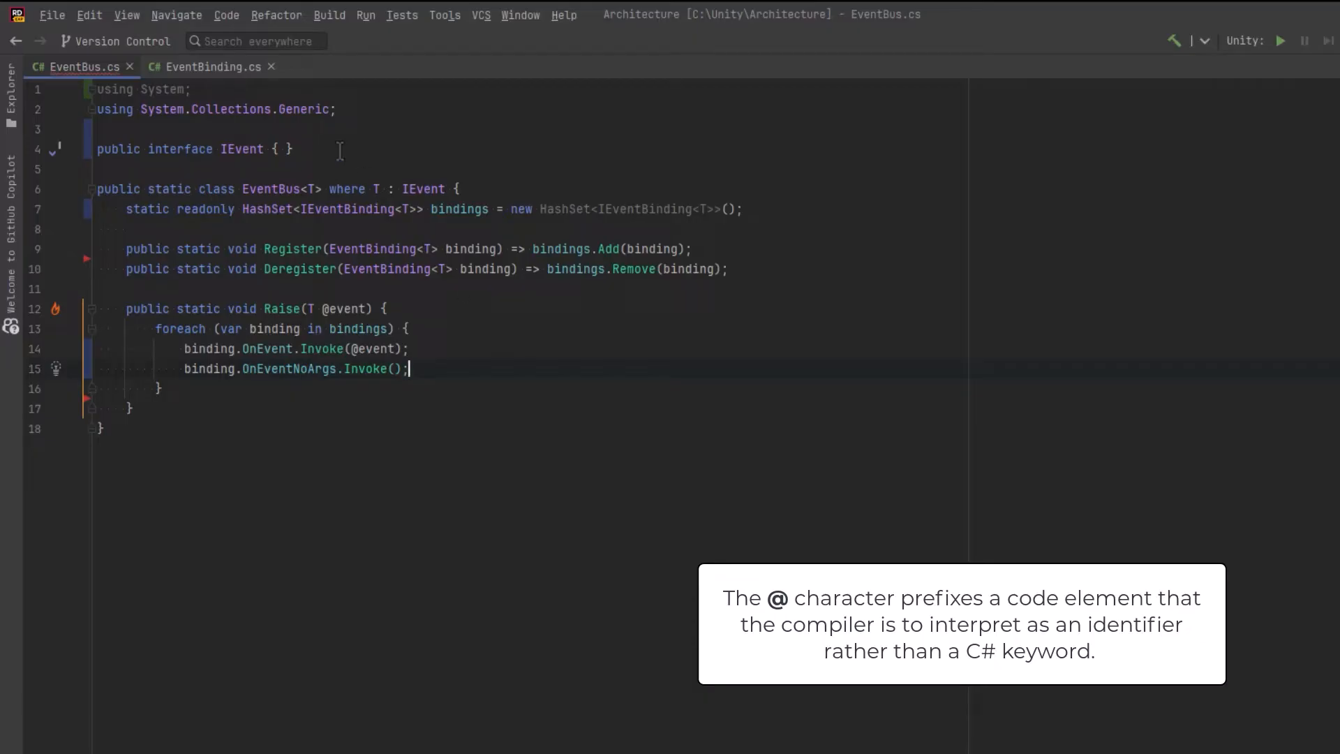
click(283, 148)
text(public )
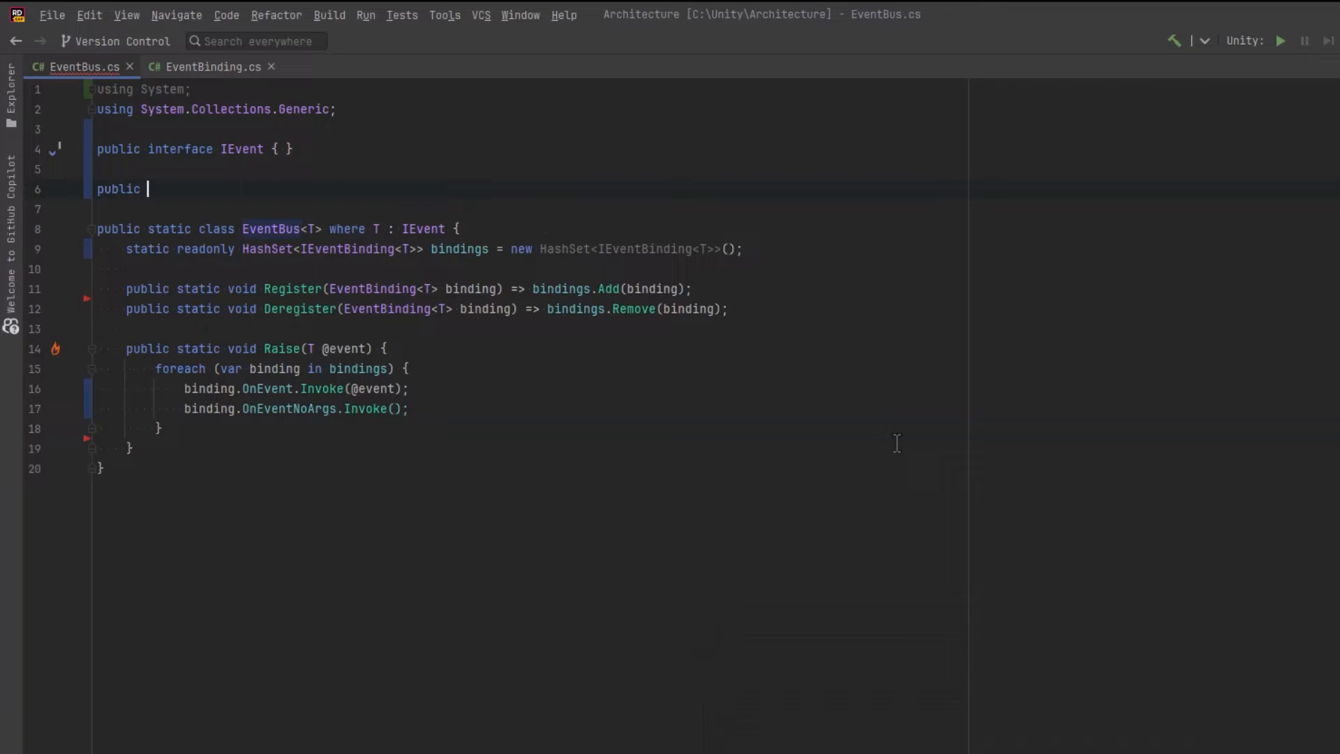
Step: Declare TestEvent : IEvent and a PlayerEvent struct with int health and int mana fields
text(class Events : IEvent {)
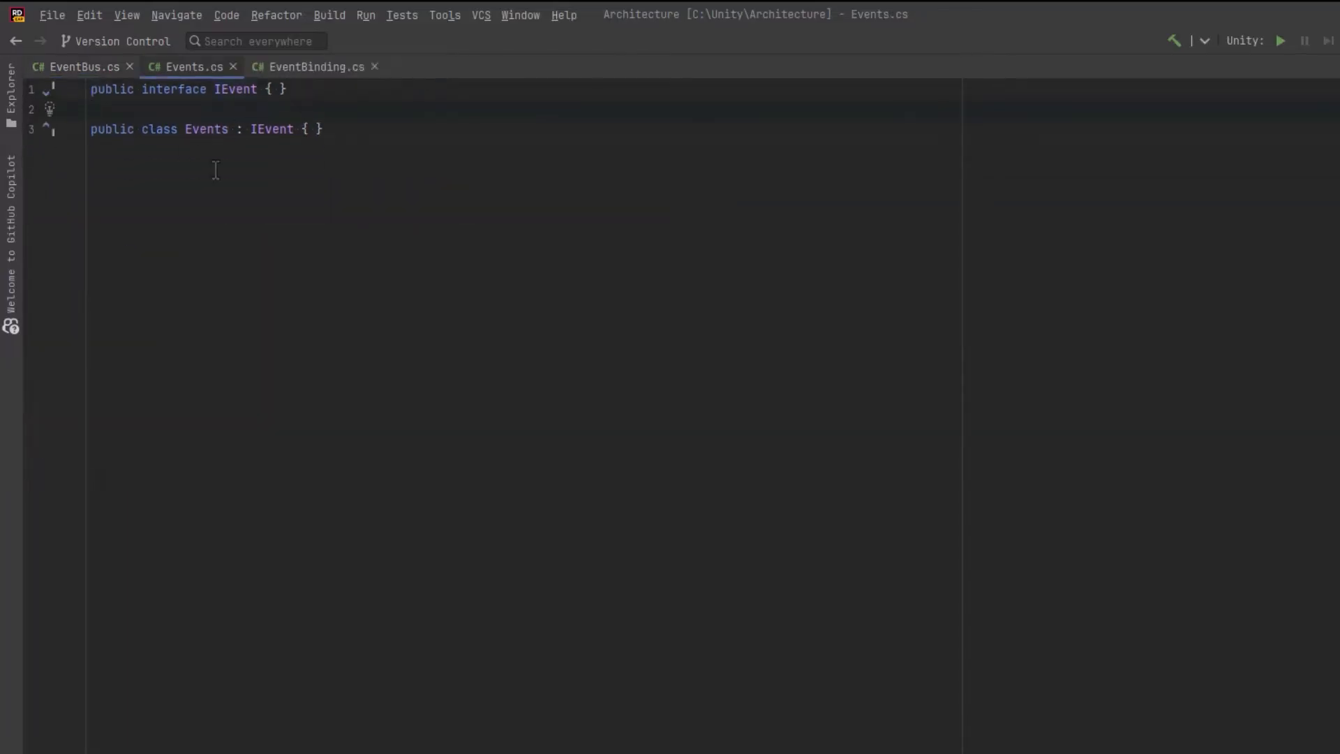
double_click(205, 128)
text(public i)
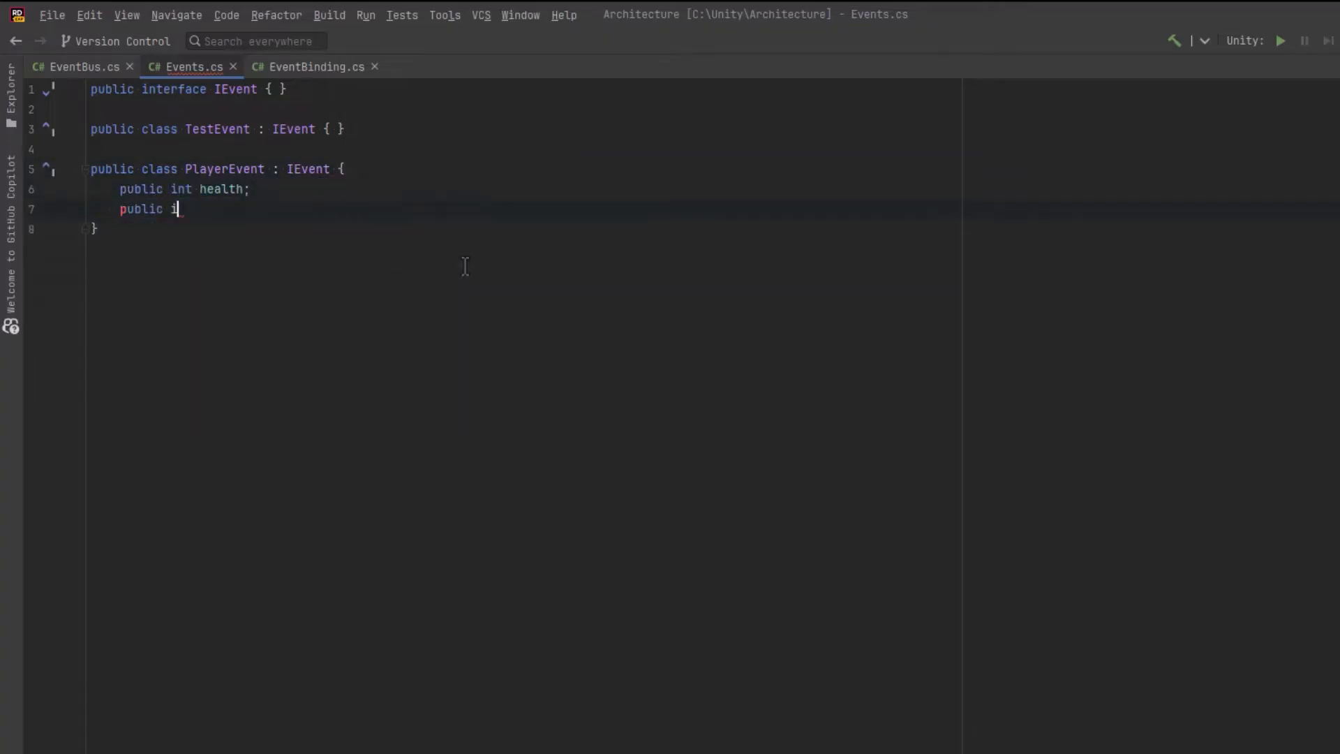
text(nt mana;)
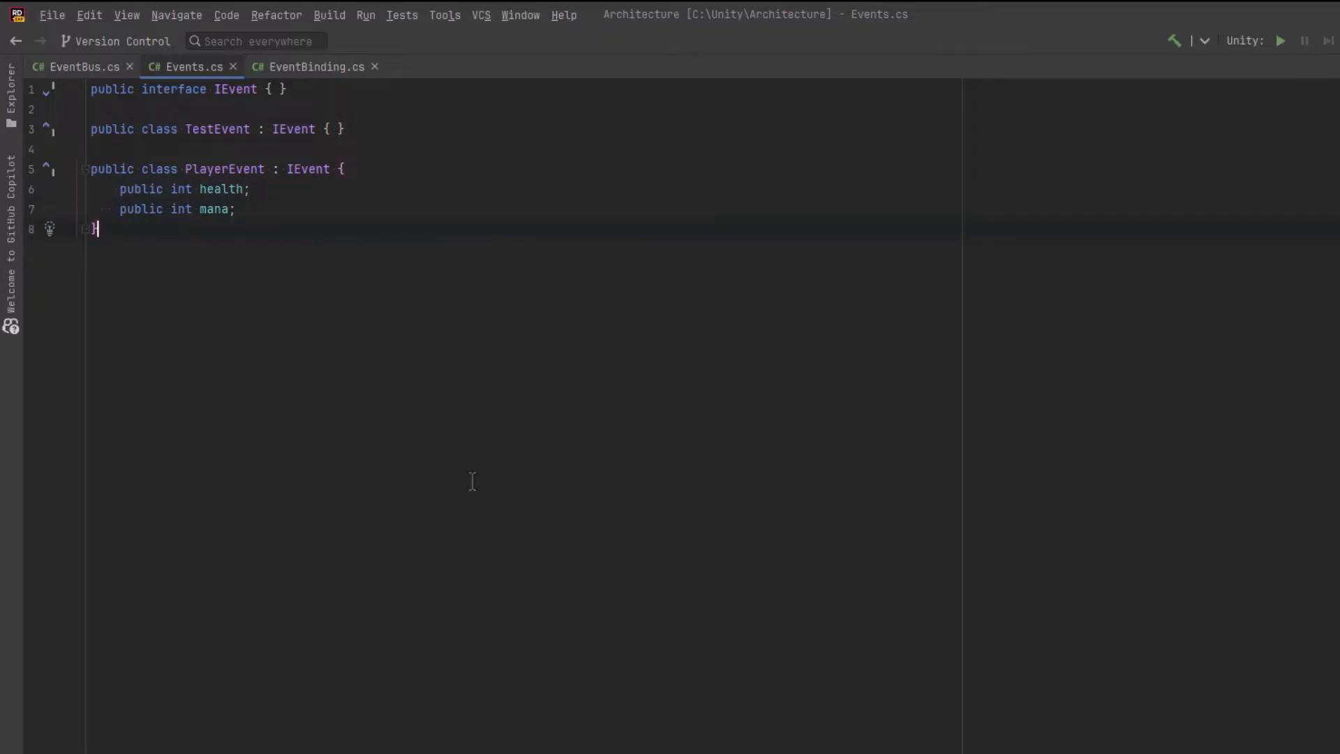
text(struct)
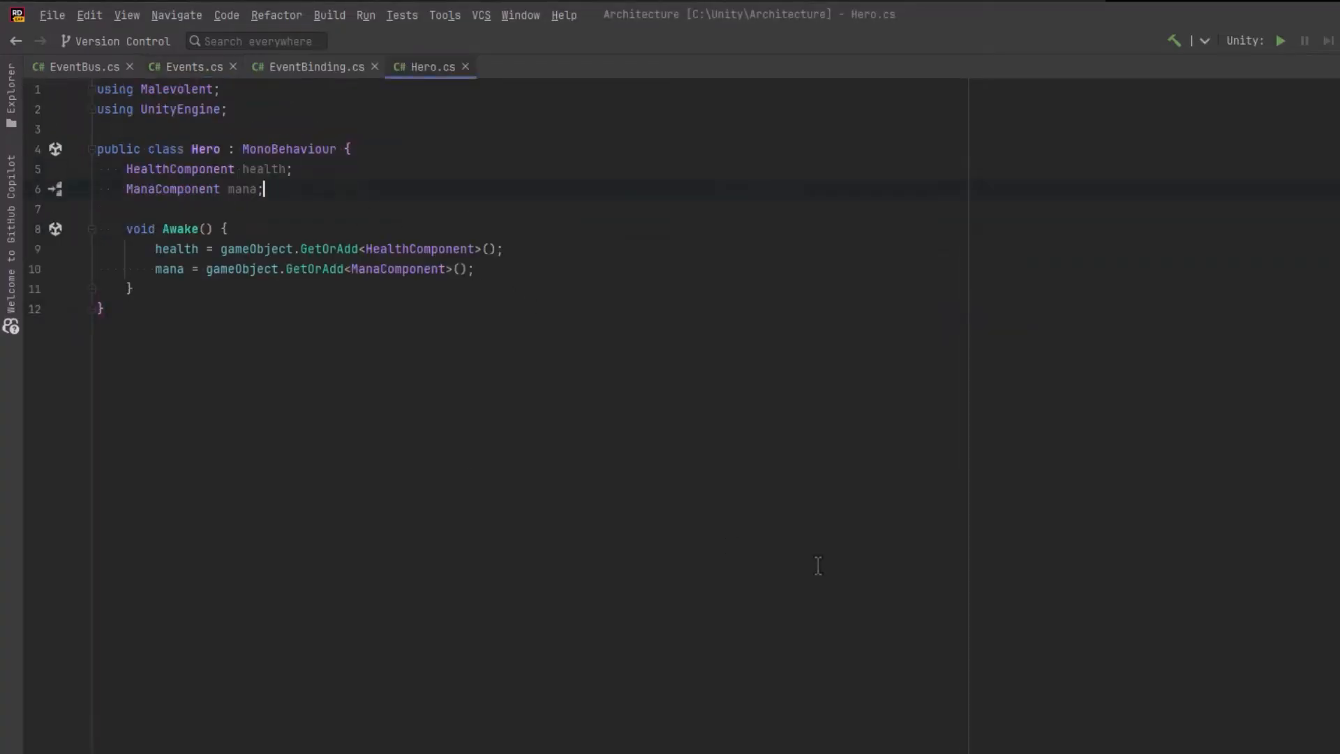
Step: Declare EventBinding<TestEvent> and EventBinding<PlayerEvent> playerEventBinding fields in Hero
text(EventBinding<TestEvent>)
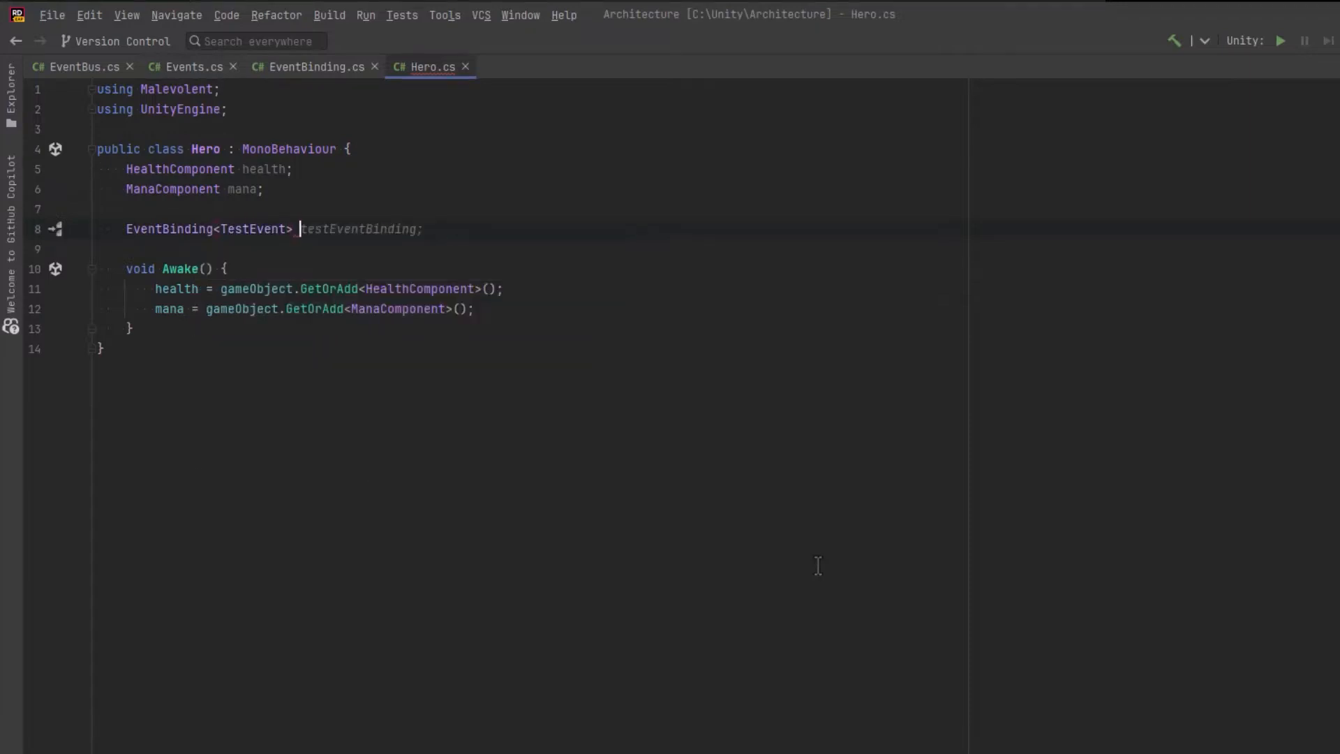
text(EventBinding<PlayerEvent> playerEventBinding;)
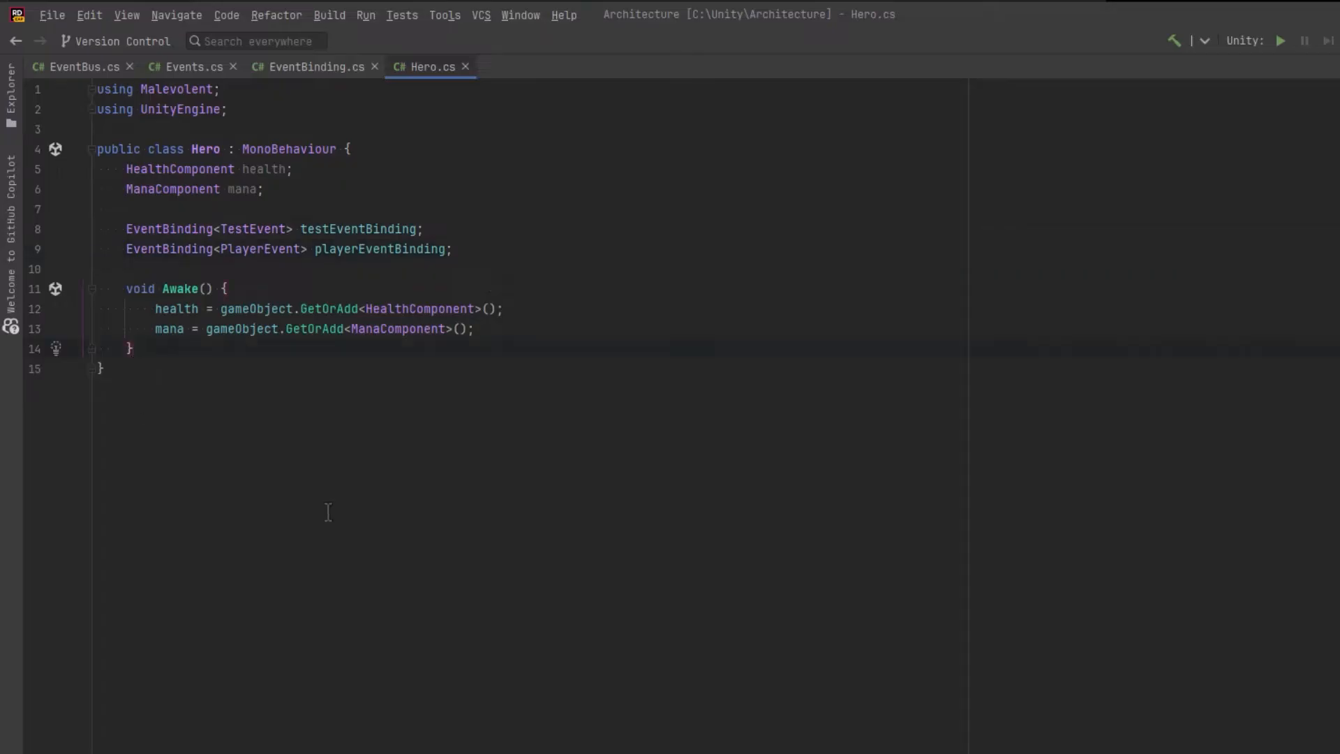
Step: Write HandleTestEvent and HandlePlayerEvent(PlayerEvent) handlers logging each received event
text(void TestEven)
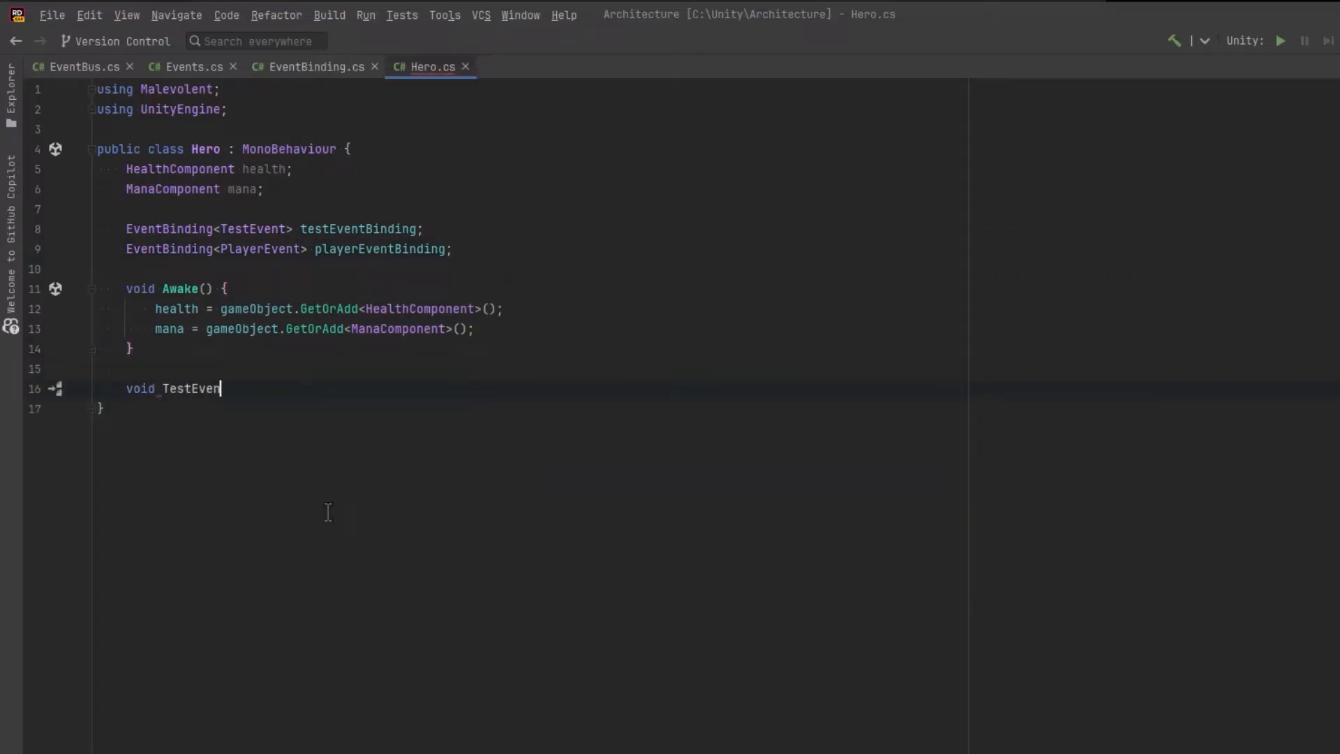
text(HandleTestEve)
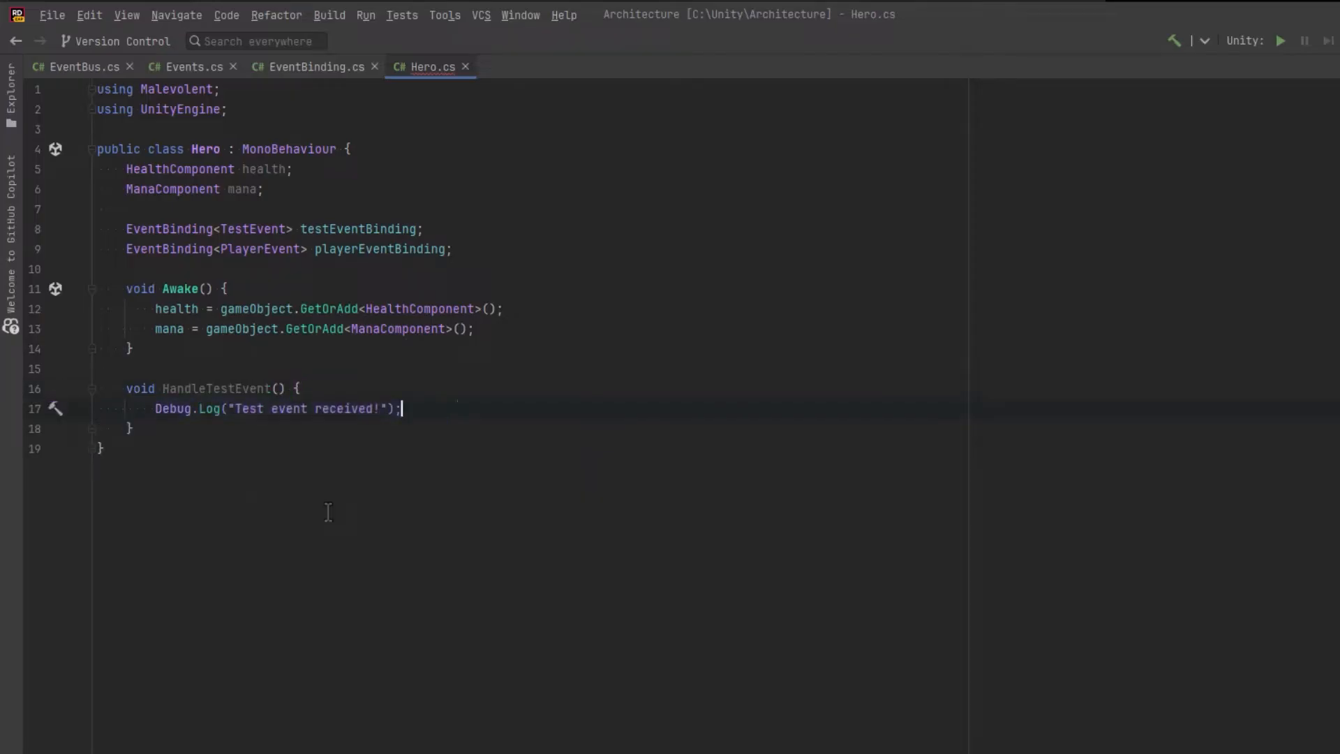
text(void Handle)
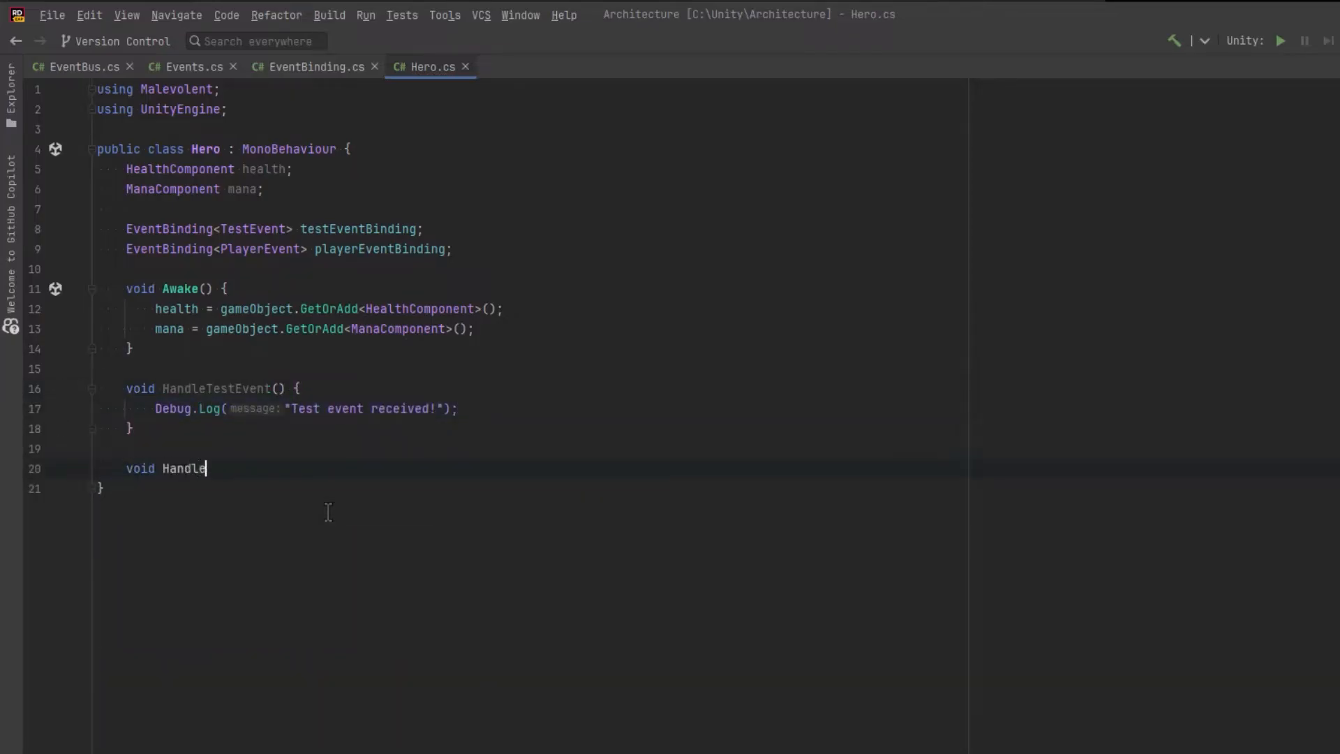
text(PlayerEvent()
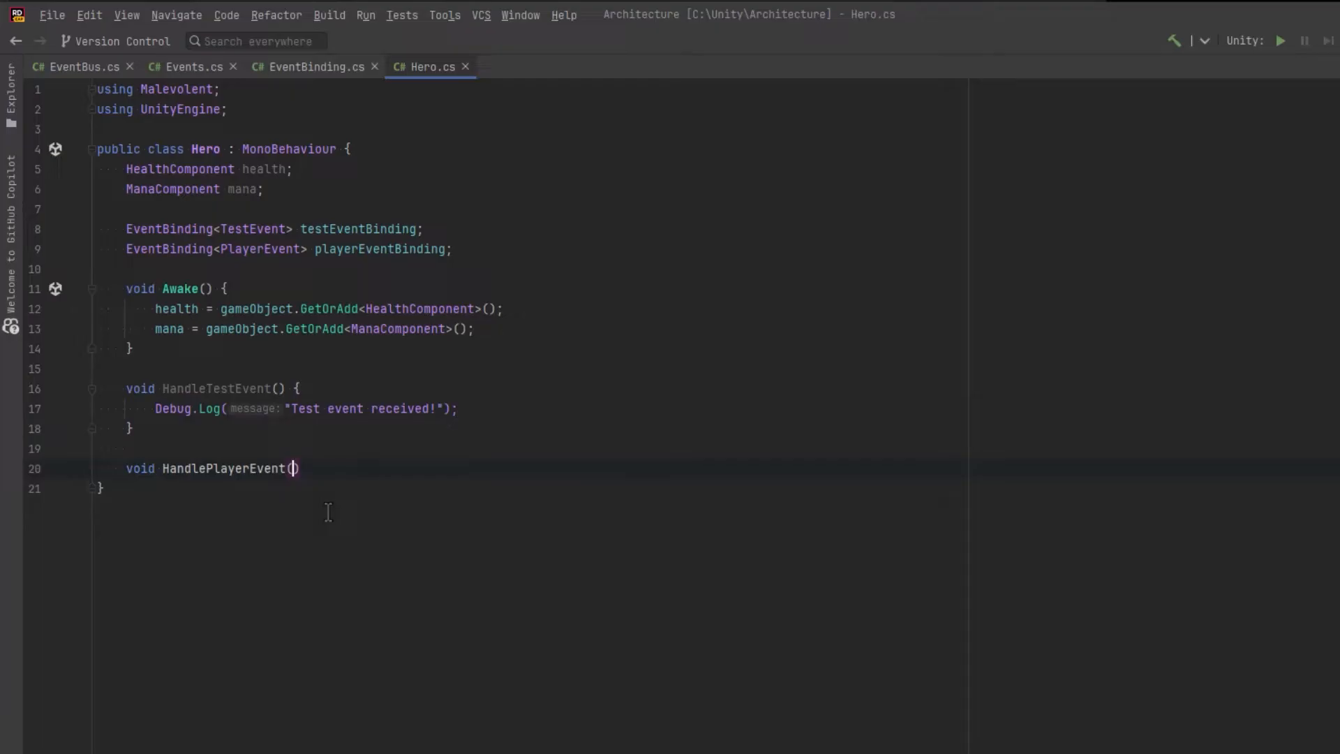
text(IEvent)
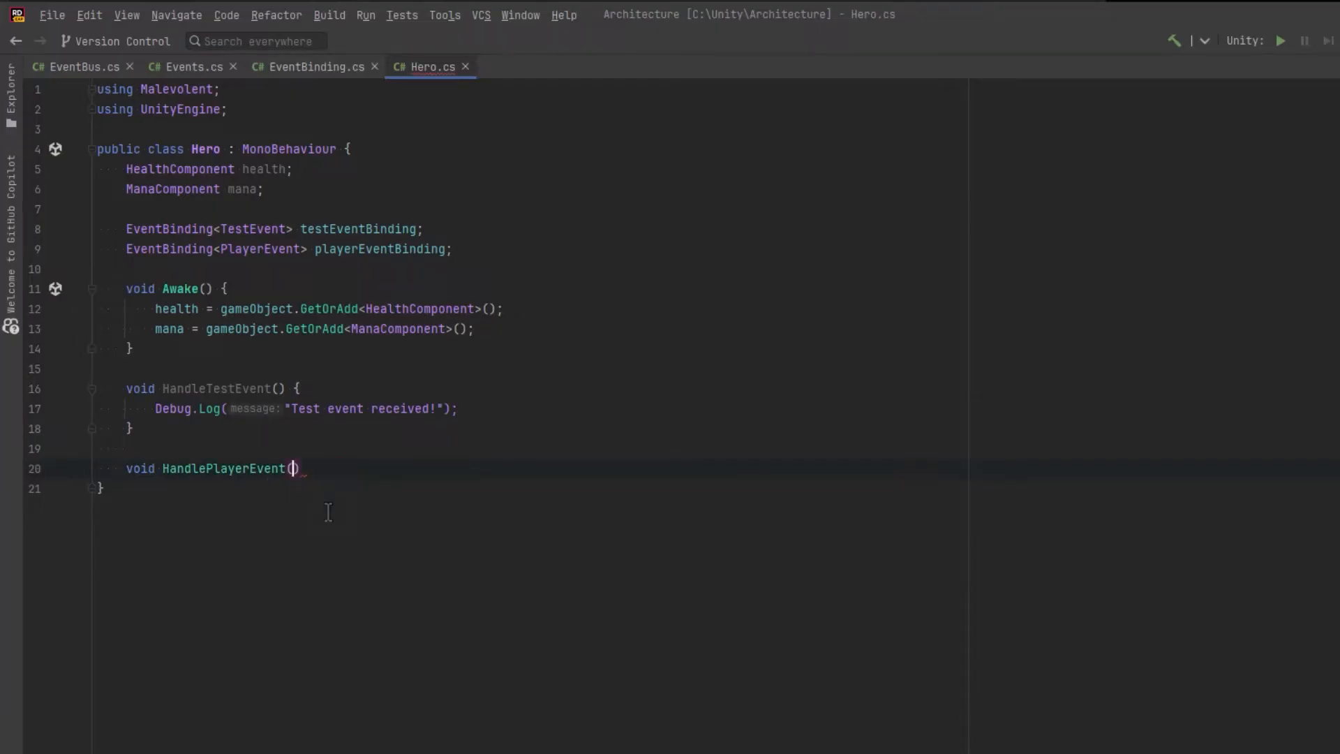
text(PlayerEvent playerEvent)
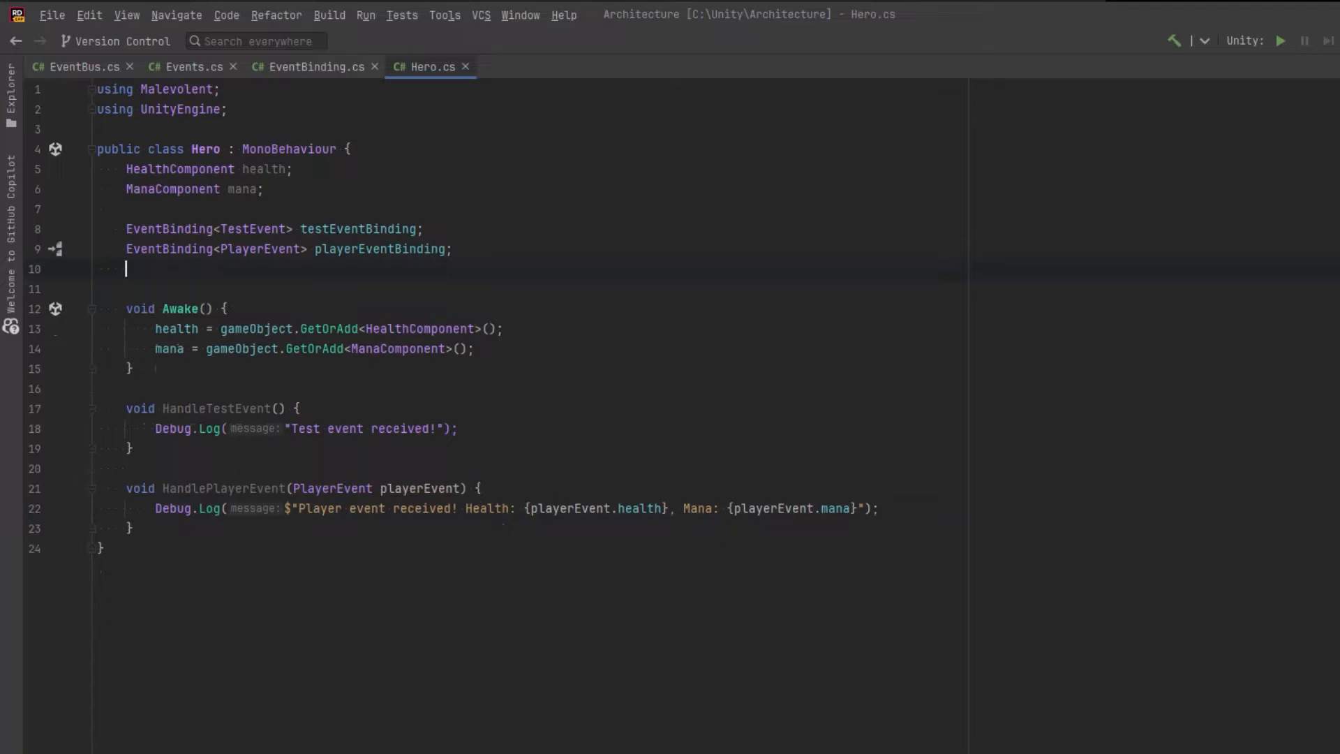
Step: Begin Hero's OnEnable method that creates both bindings and registers them with EventBus<T>
text(void OnEnable() {)
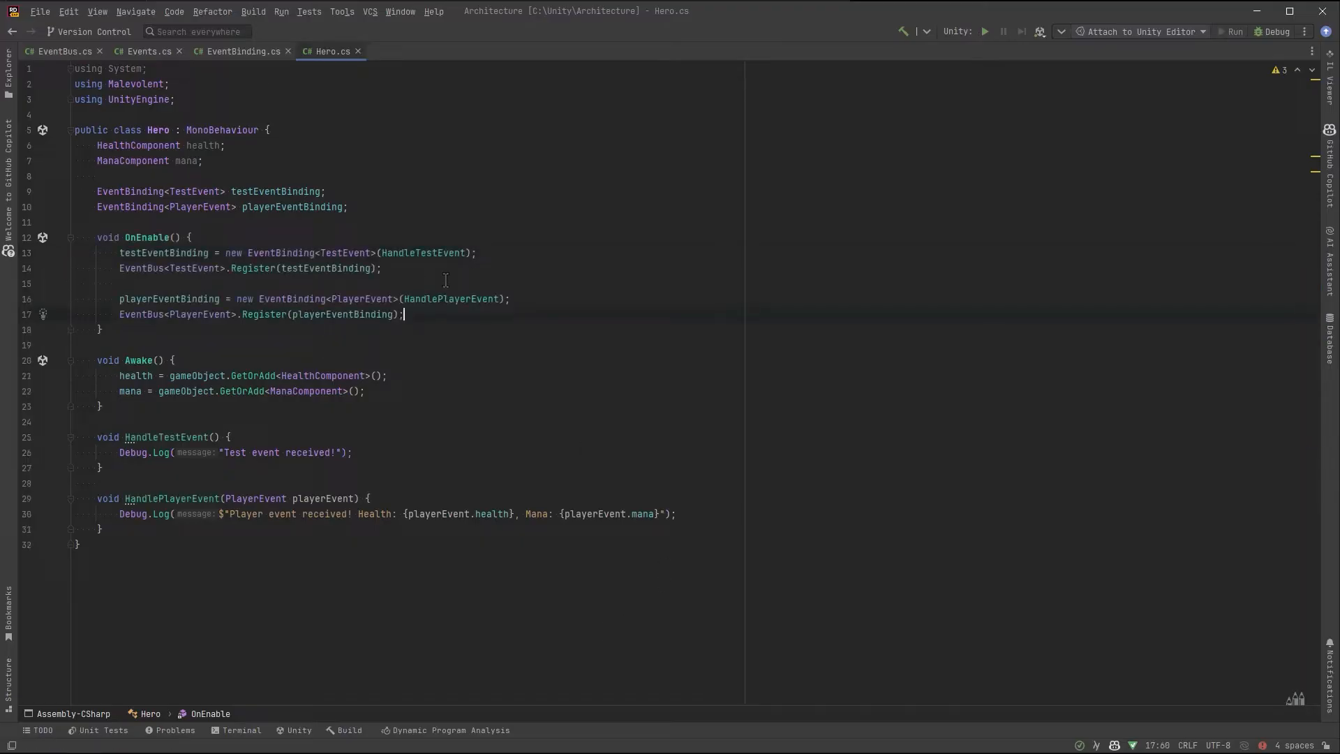
mouse_move(451, 278)
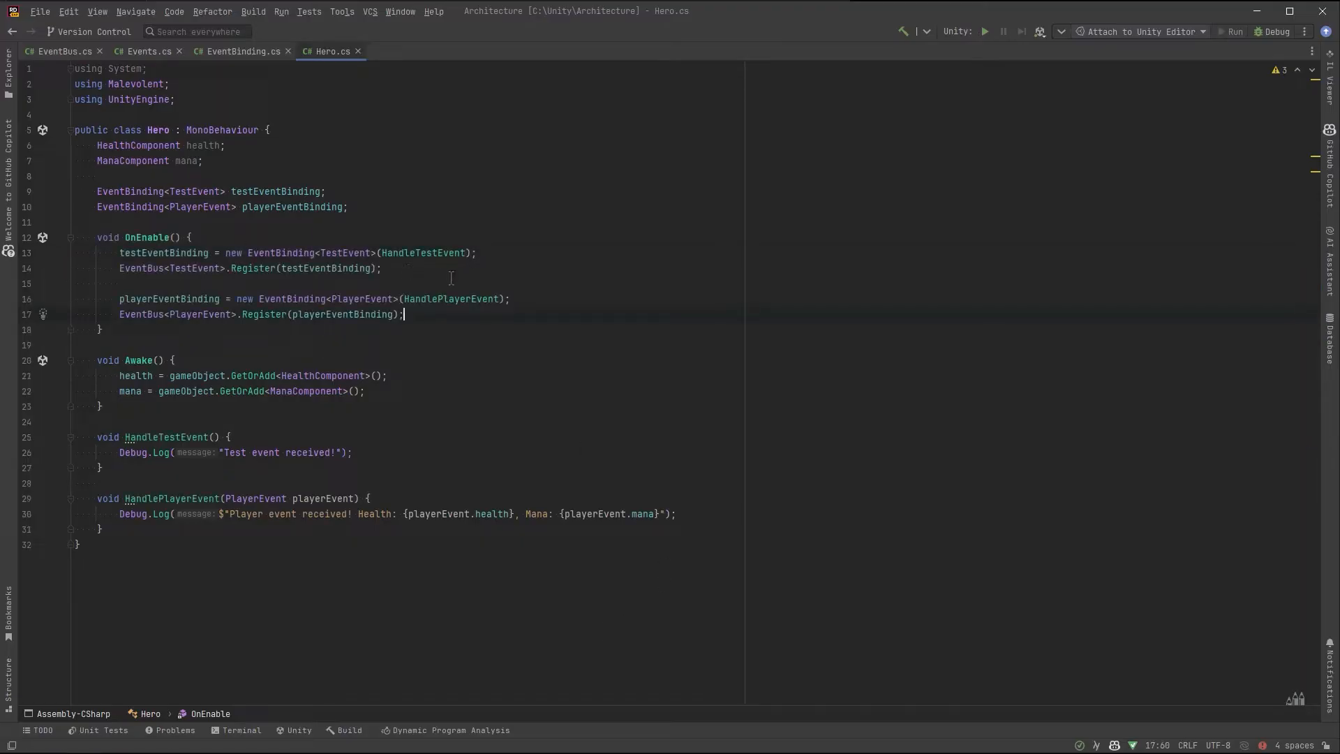